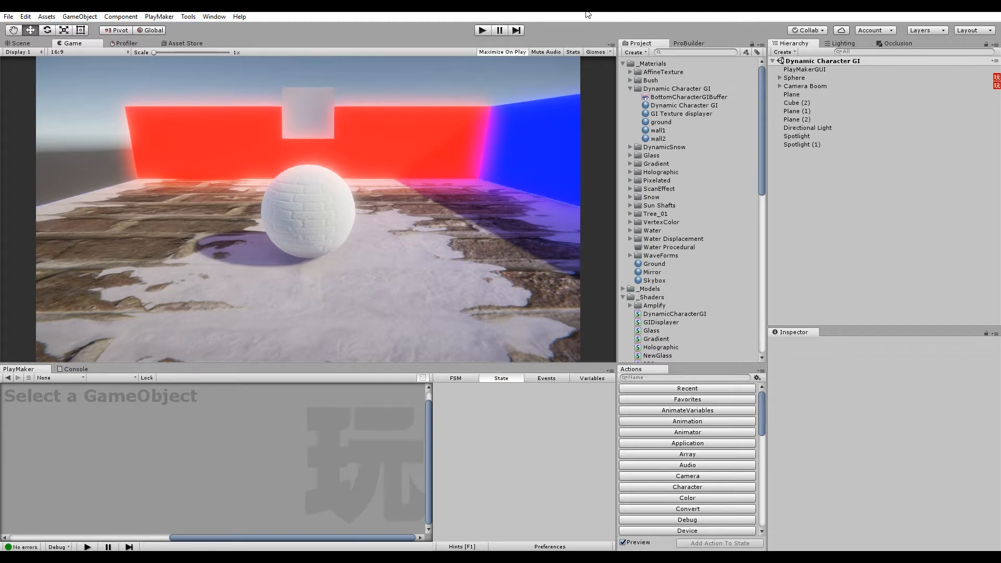
mouse_move(306, 184)
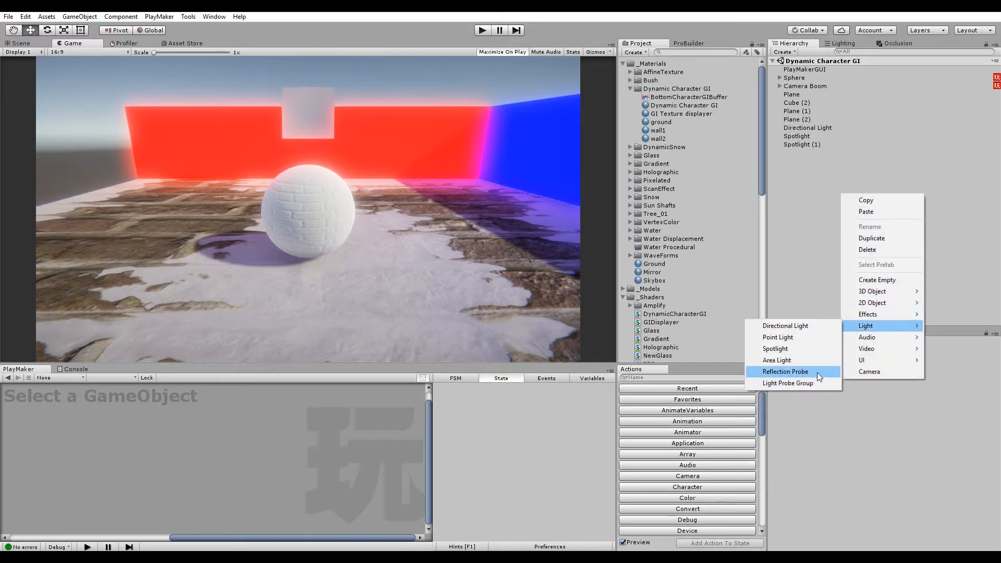
mouse_move(788, 383)
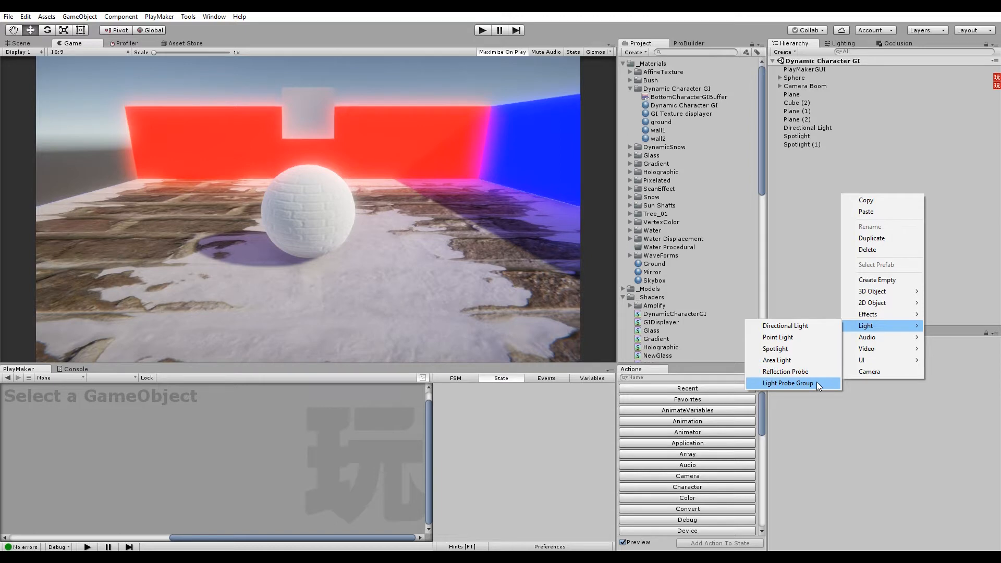
Inspect the 16x16 BottomCharacterGIBuffer render texture, then select the Dynamic Character GI material
click(580, 143)
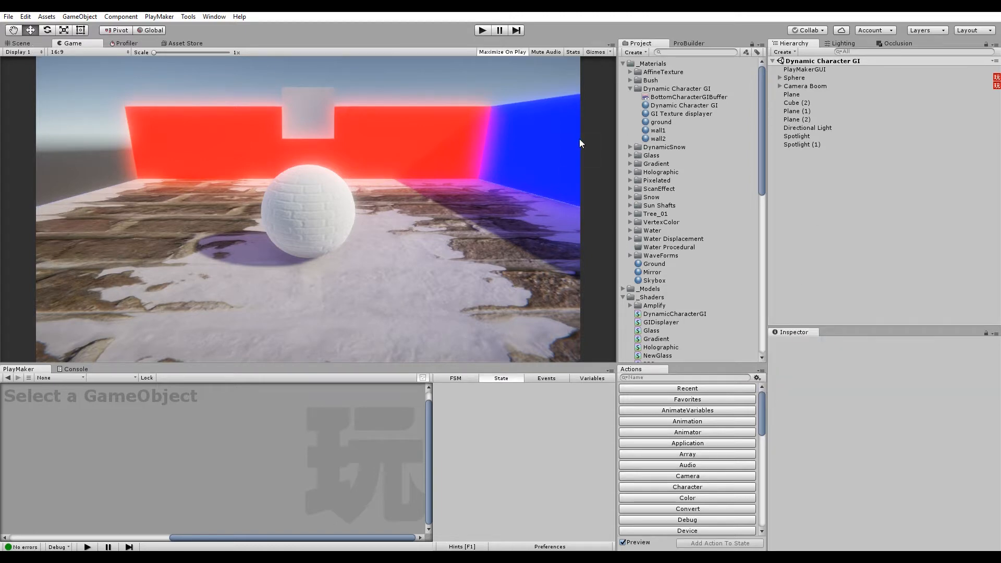
click(688, 96)
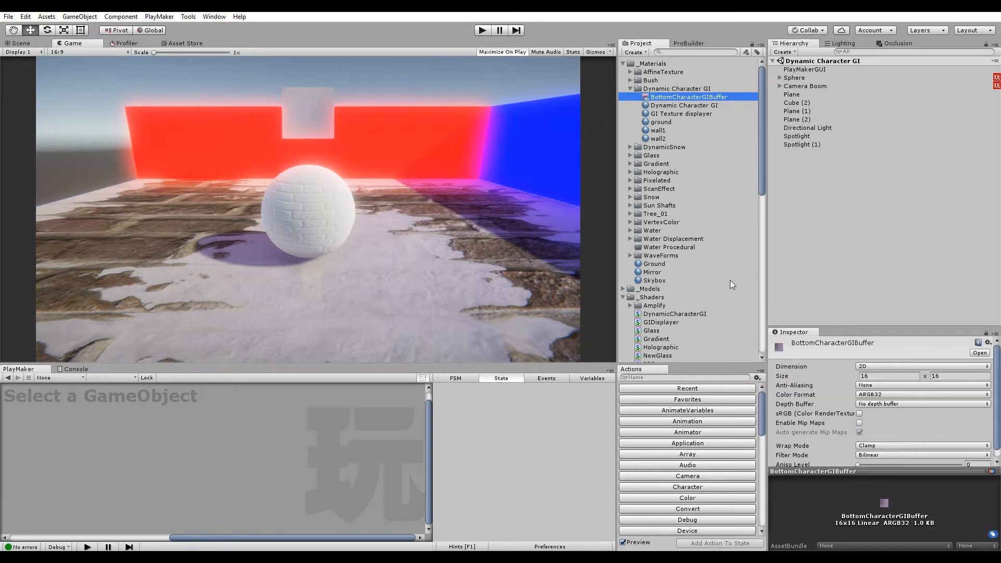
mouse_move(804, 350)
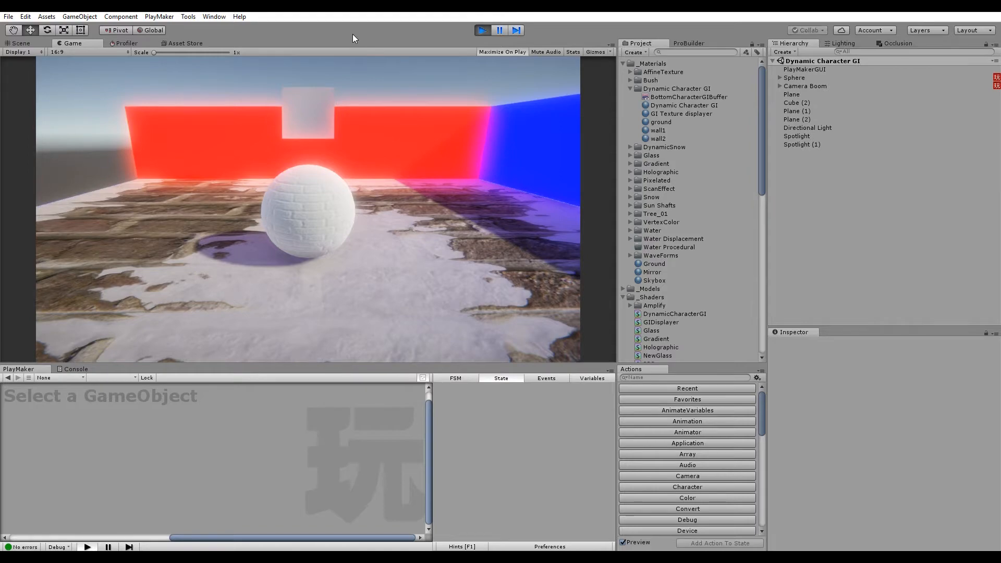
click(503, 52)
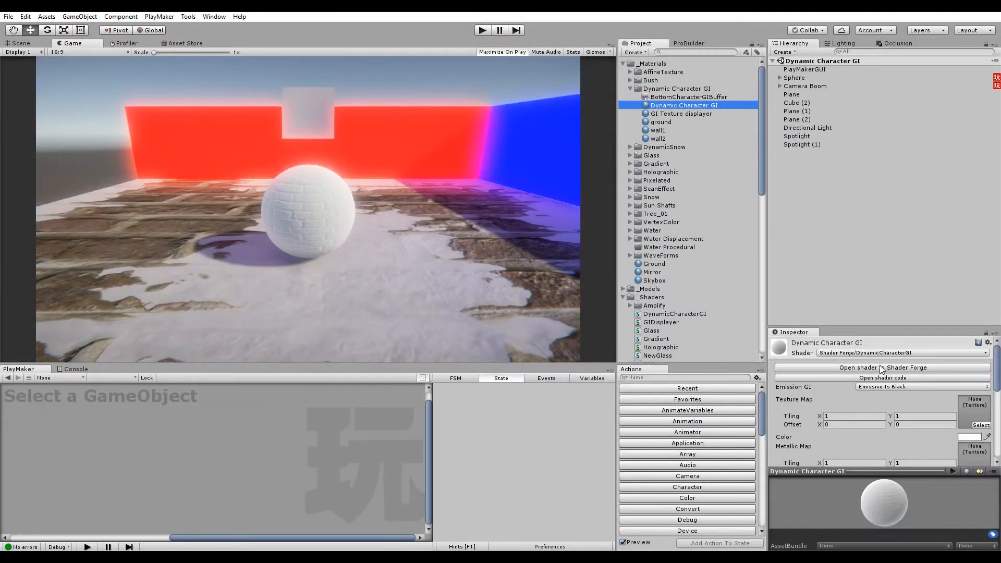
Open the Dynamic Character GI material's shader for editing in Shader Forge
click(858, 367)
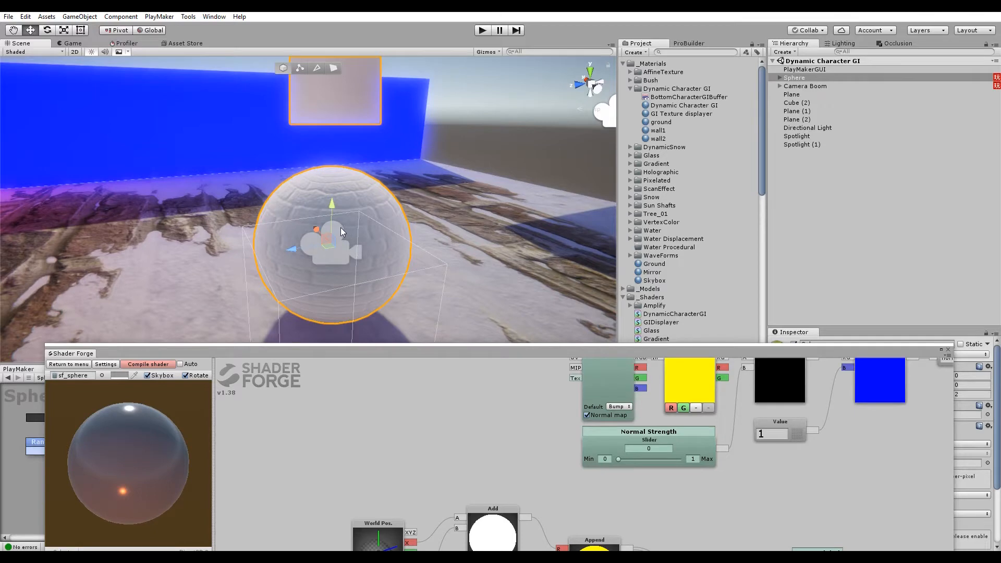
Move the Shader Forge node editor lower and expand Sphere to list CharacterGICamera, Quad and GameObject
drag(338, 230, 205, 246)
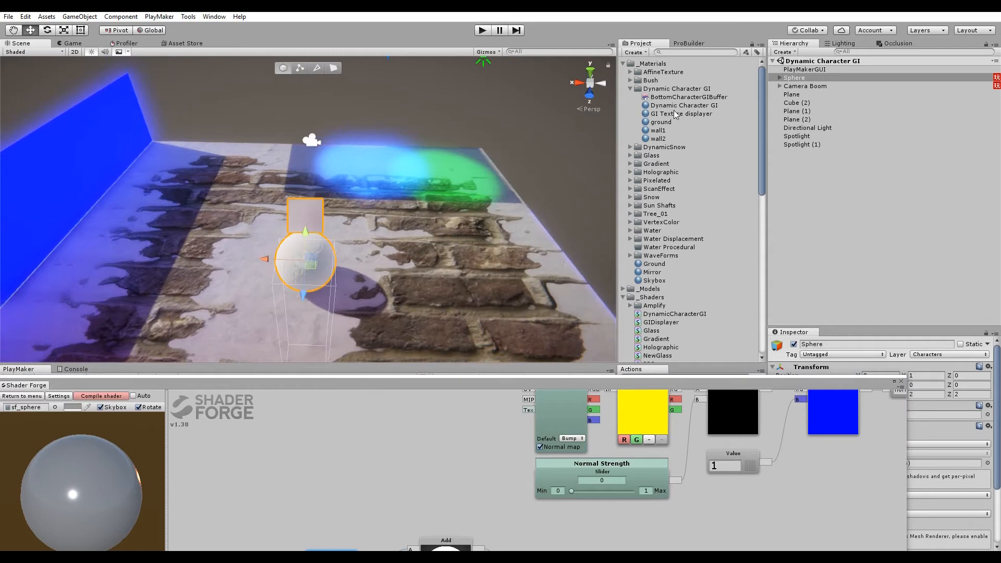
click(683, 105)
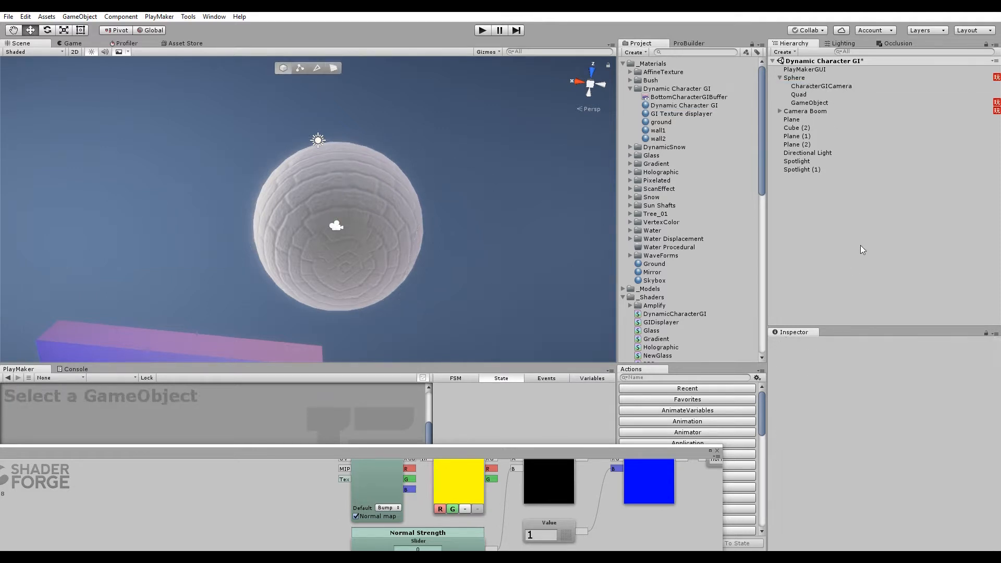
Select Sphere and slide it across the floor to watch its coloured lighting, leaving it near X 3.4, Z 1.41
click(688, 96)
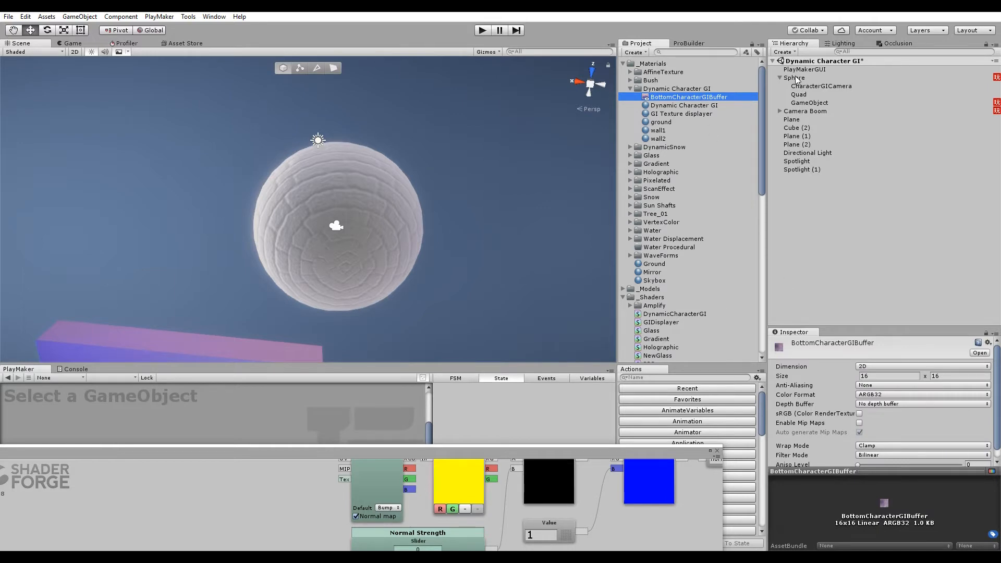
click(795, 77)
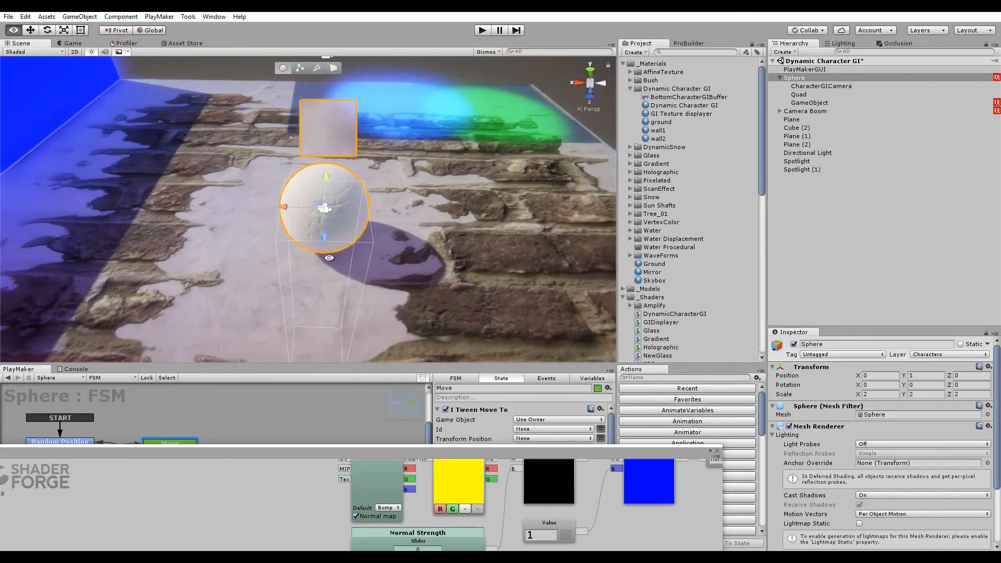
drag(326, 208, 159, 246)
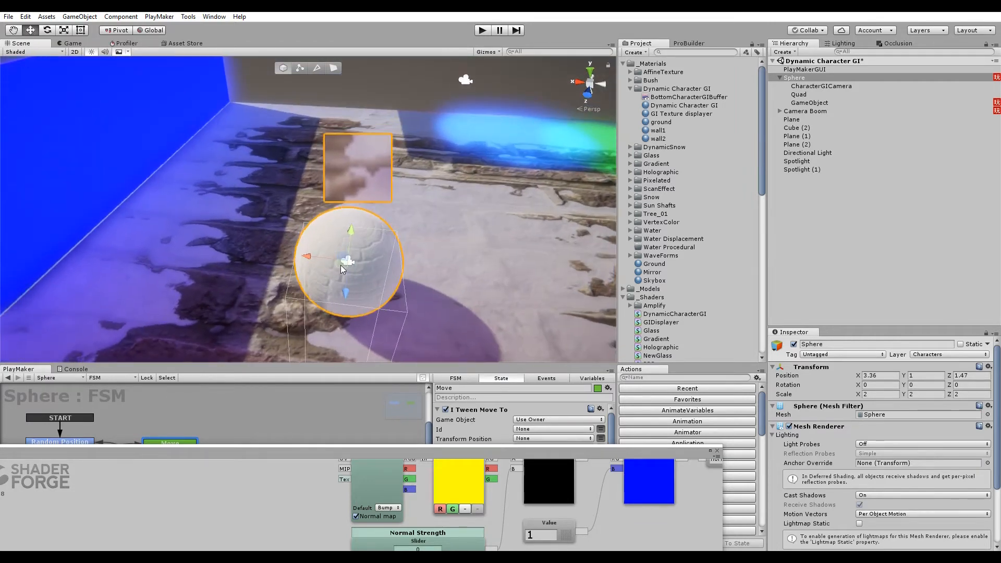
drag(348, 261, 166, 232)
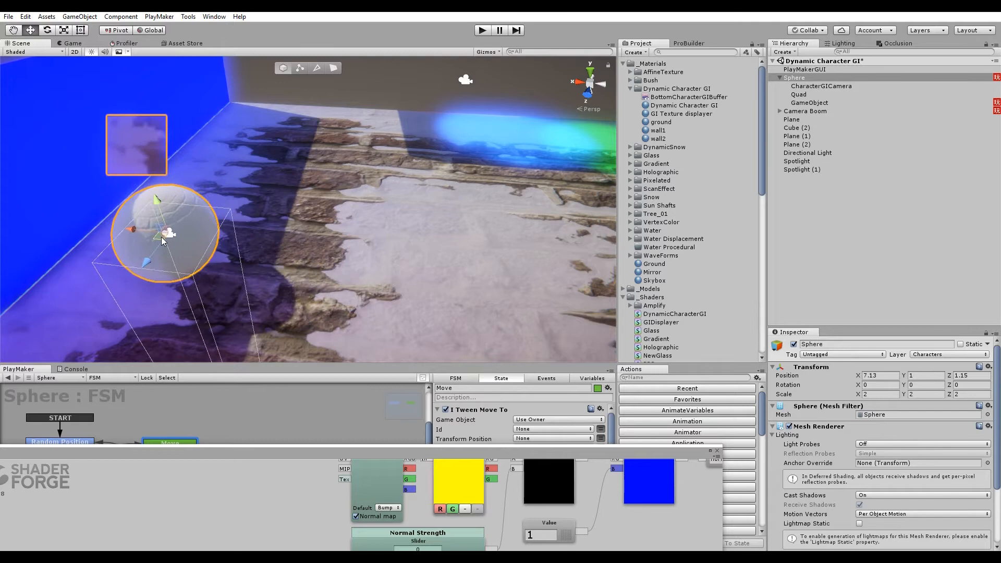
drag(163, 233, 328, 246)
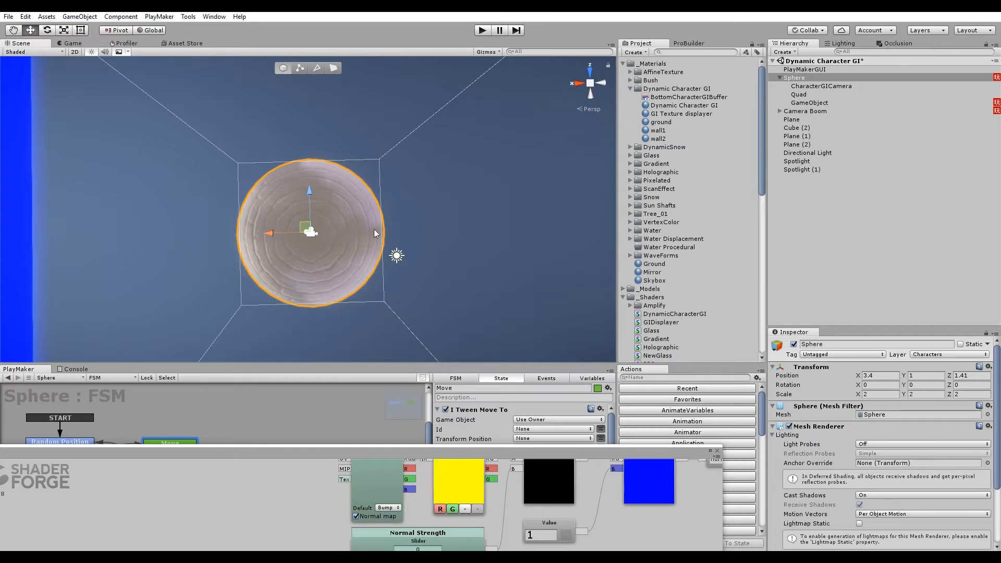
mouse_move(350, 261)
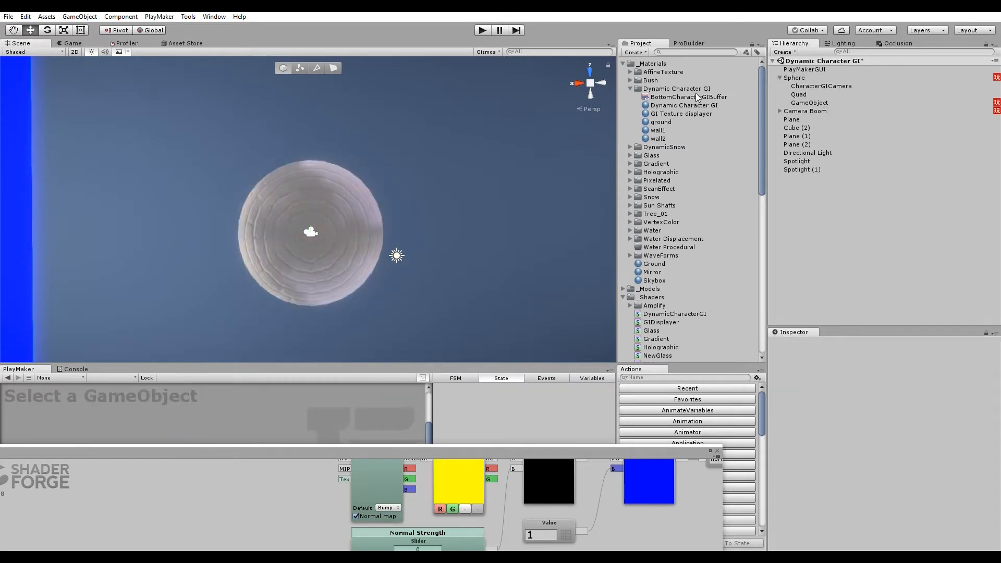
Adjust the Dynamic Character GI material's GI Scale, trying 1.26 and settling on 2
click(683, 105)
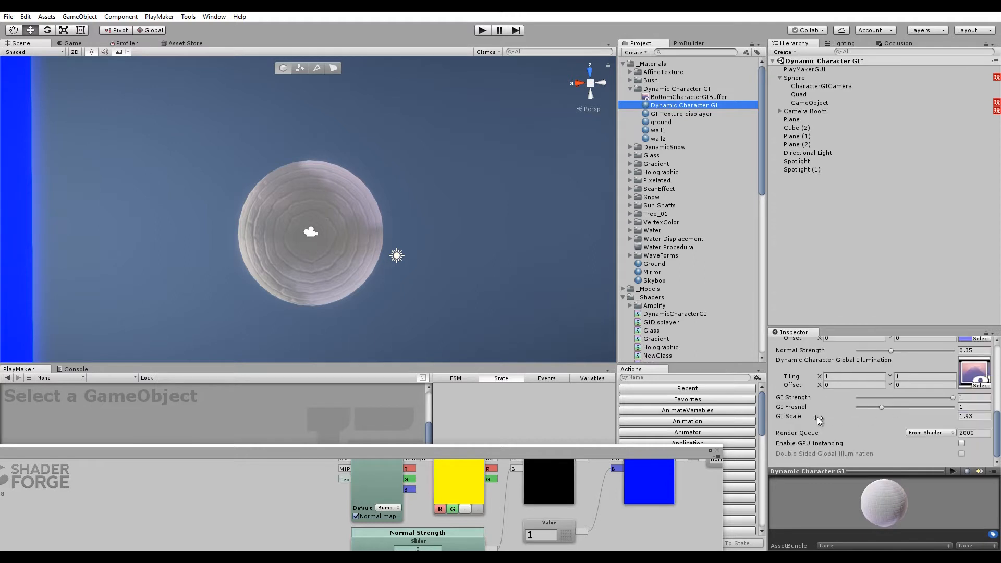
drag(791, 416, 818, 419)
text(0.7)
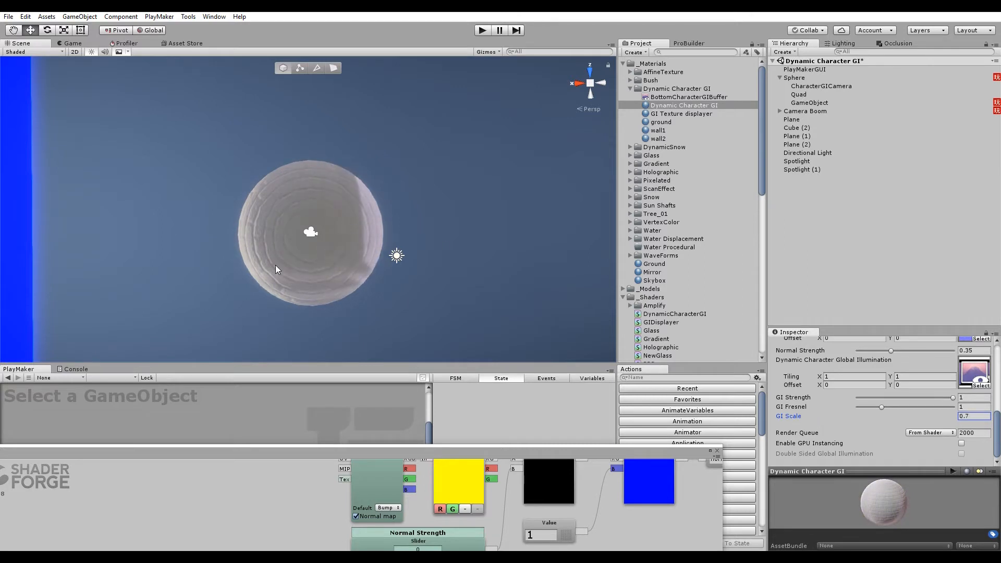
text(1.26)
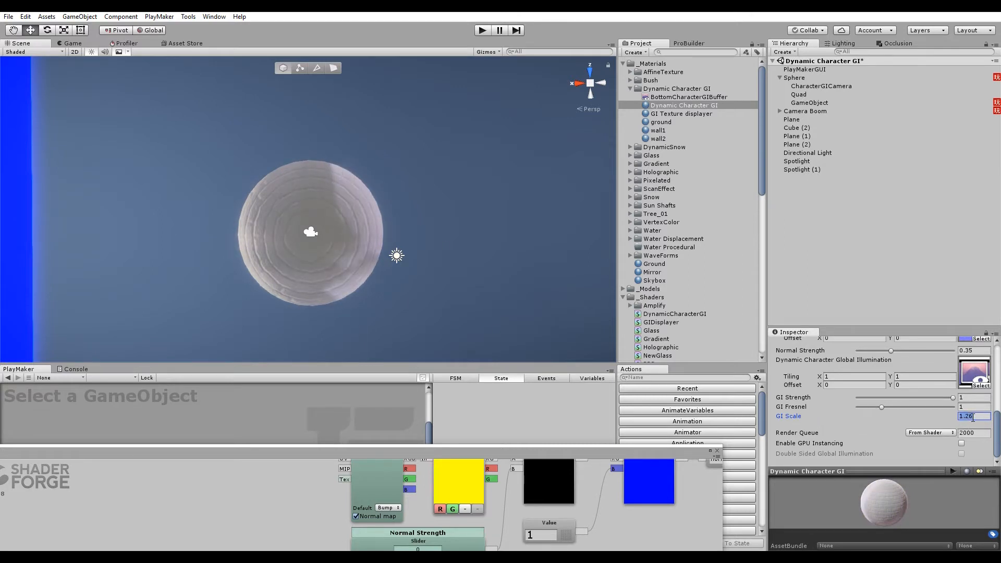
text(2)
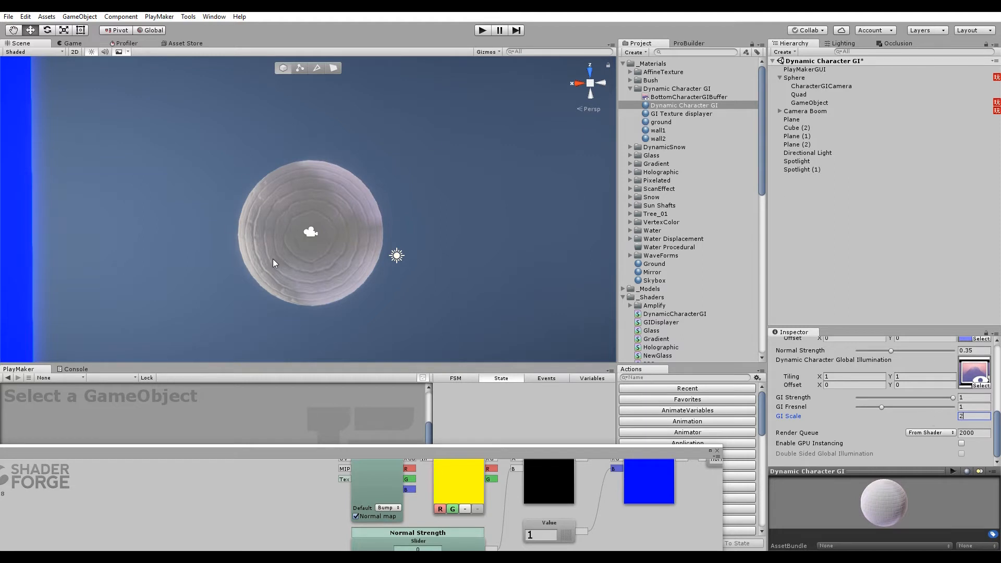
mouse_move(369, 237)
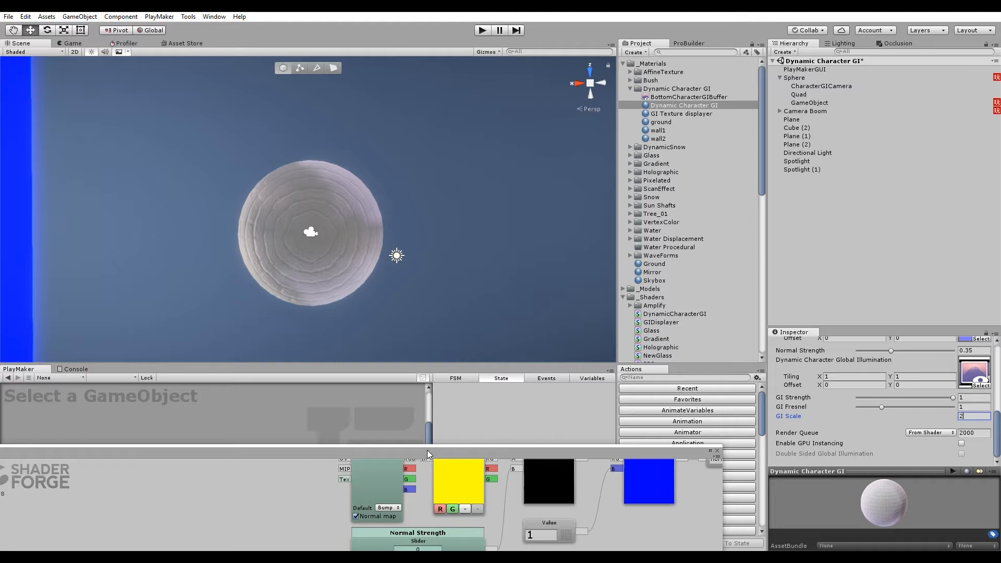
mouse_move(704, 143)
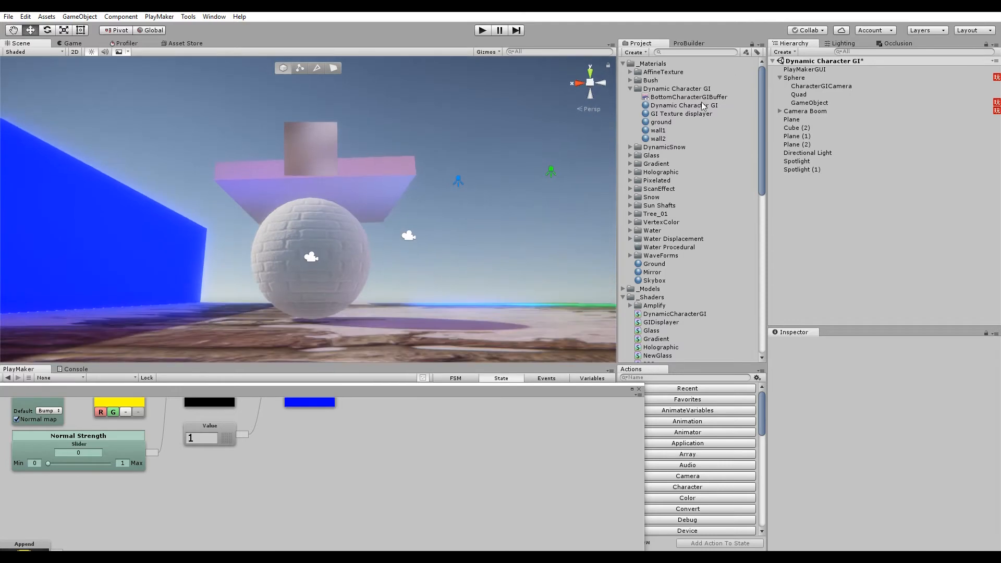
Drag the material's sliders to GI Strength 1, GI Fresnel 0 and Normal Strength about 0.858
click(681, 104)
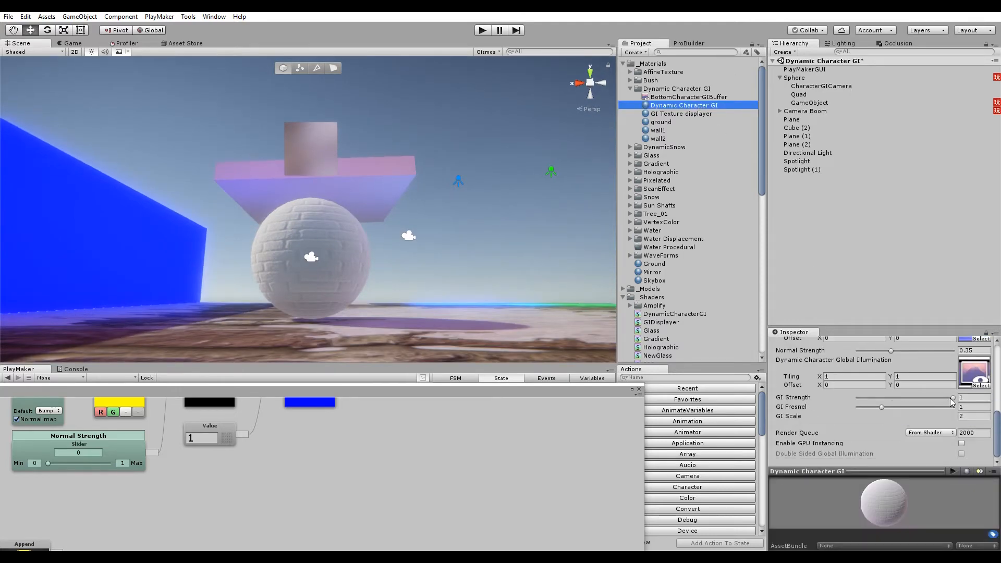
drag(950, 402, 917, 402)
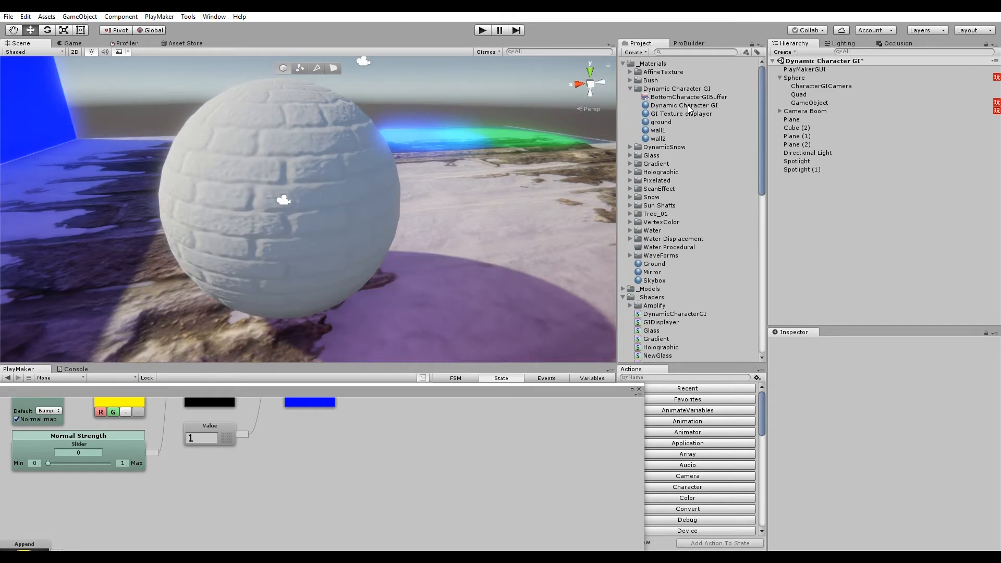
click(683, 104)
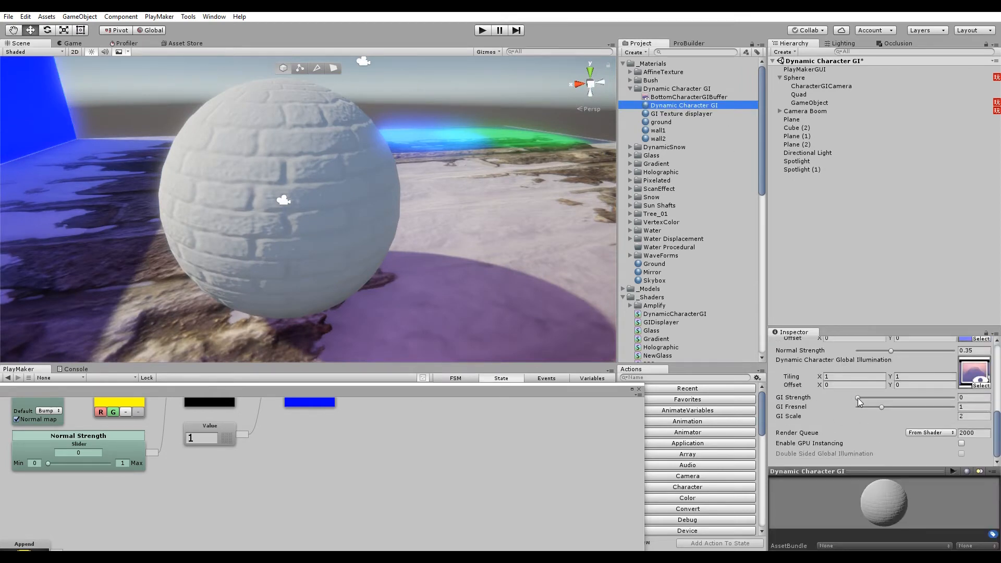
drag(858, 398, 950, 397)
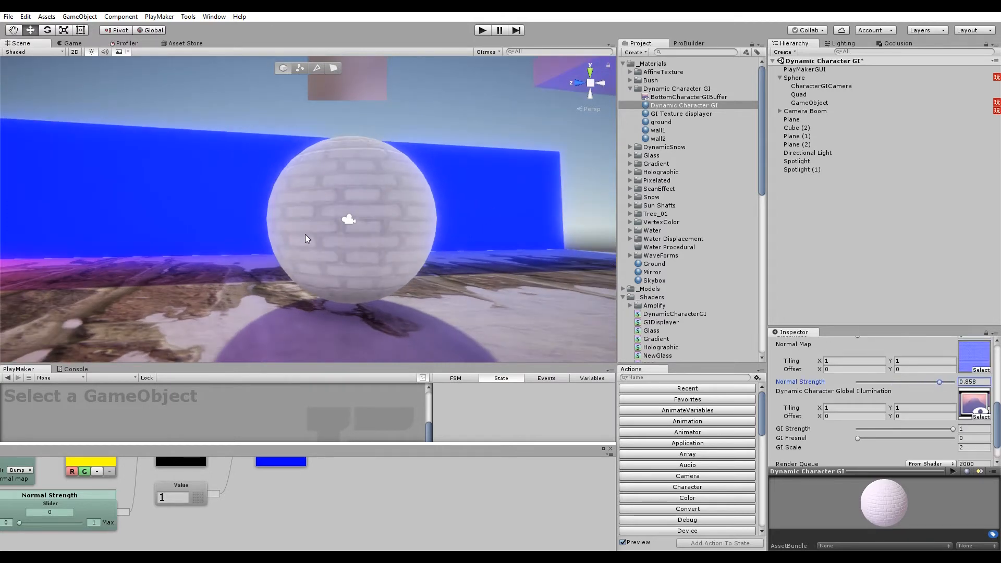
Check Main Camera under Camera Boom, then set the material's GI Fresnel to 1 and Normal Strength to about 0.268
click(810, 119)
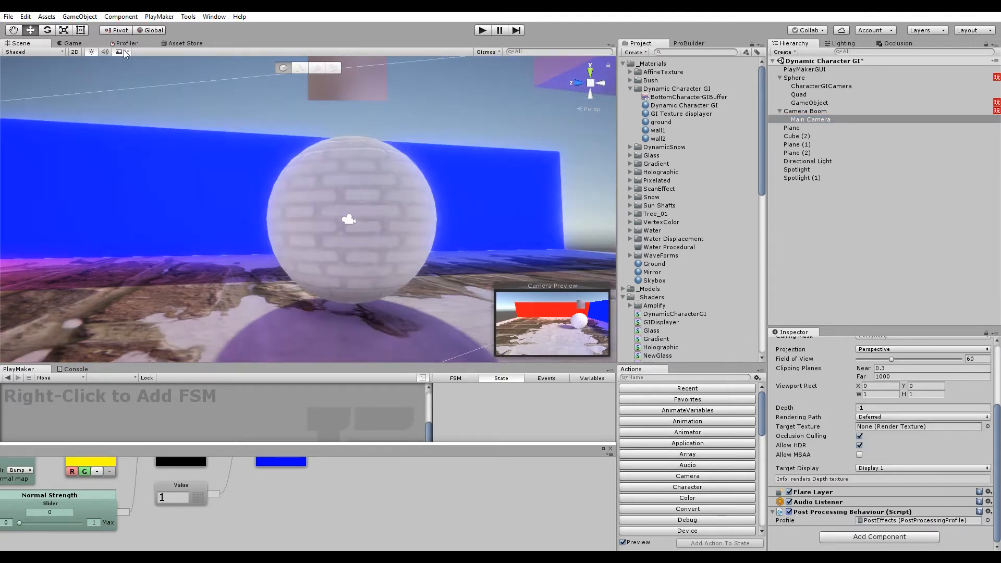
click(121, 52)
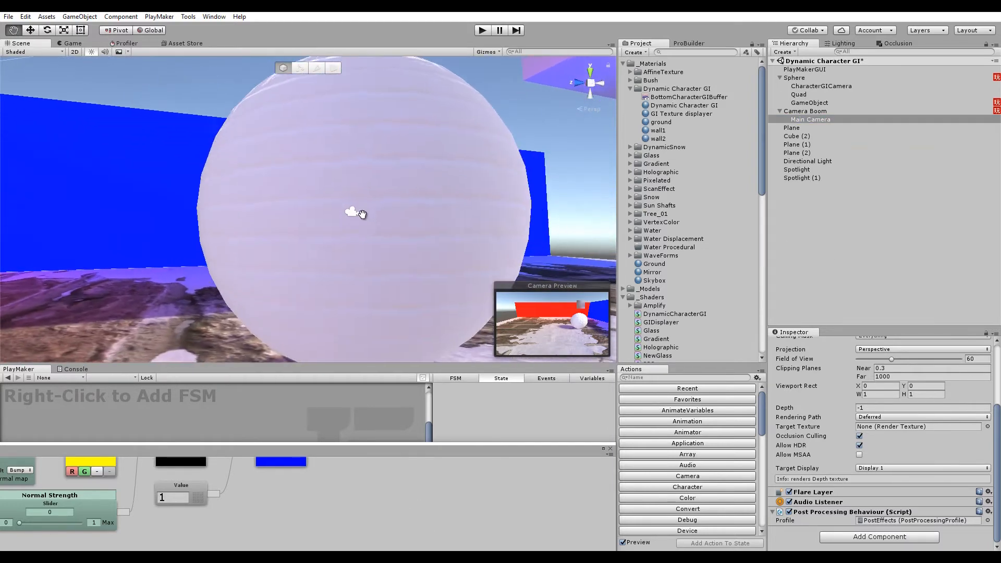
click(684, 104)
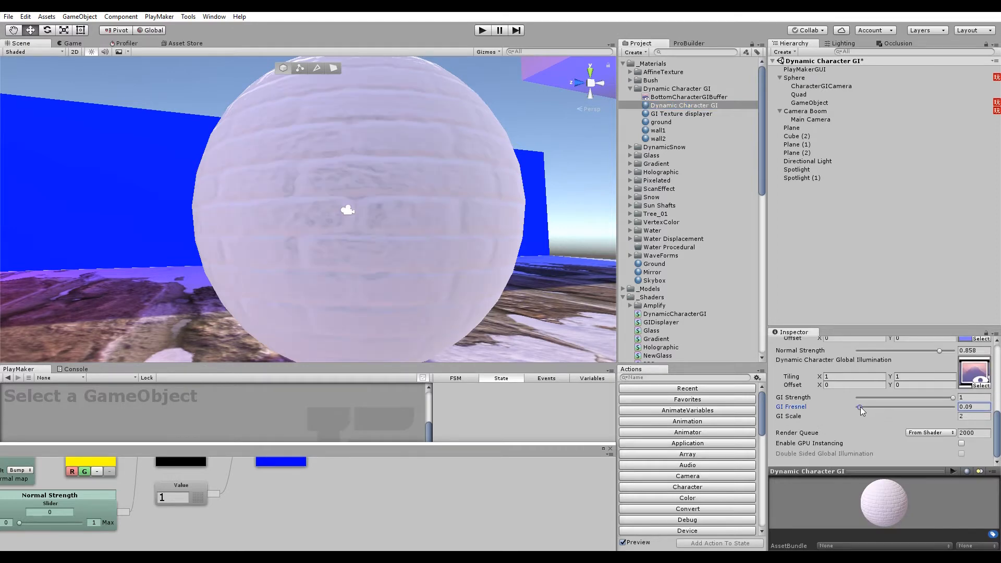
drag(860, 406, 874, 407)
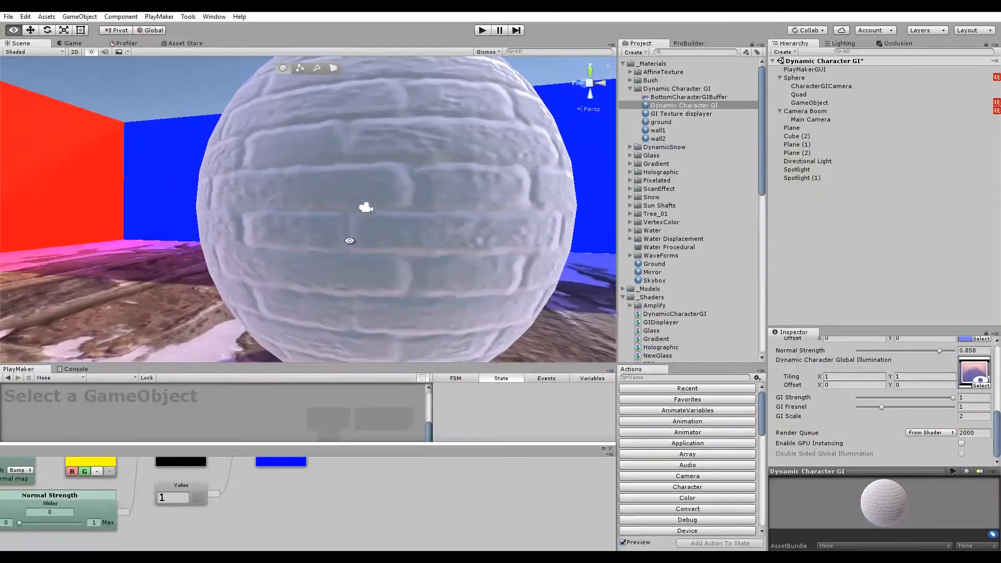
drag(366, 208, 400, 261)
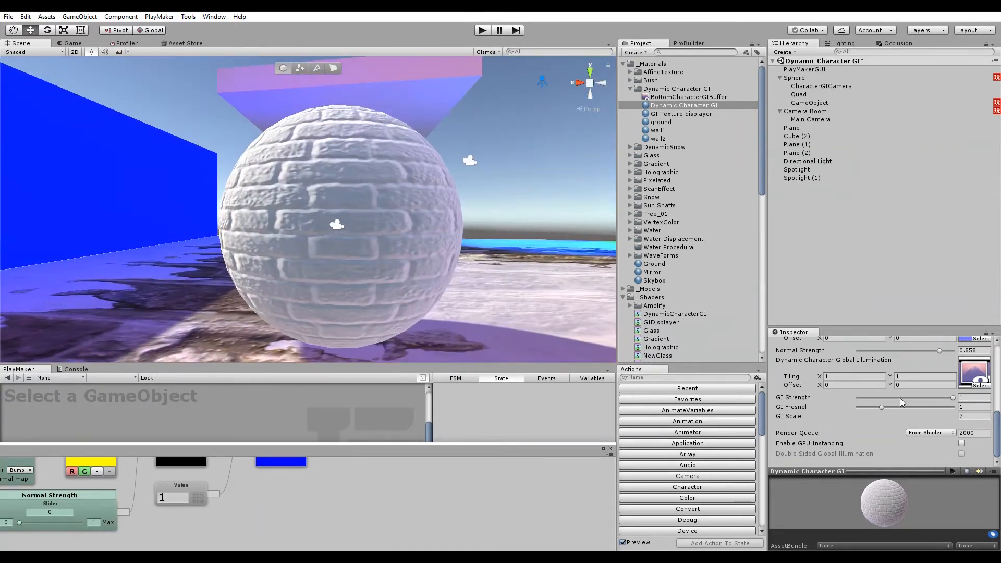
drag(938, 350, 855, 350)
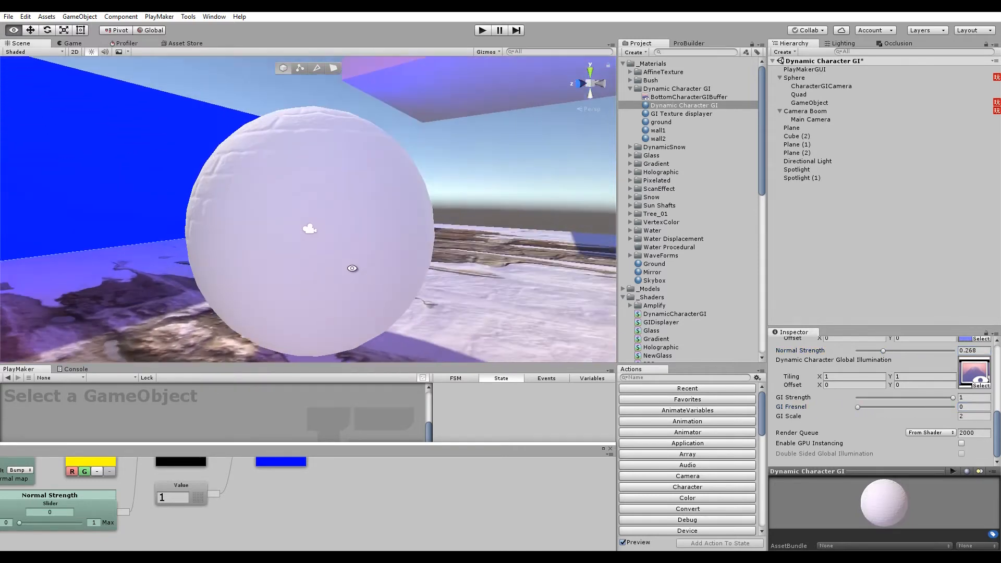
Push GI Fresnel up through 2.86 and 2.12 to its maximum of 4 and lower Glossiness to about 0.088
drag(856, 406, 863, 406)
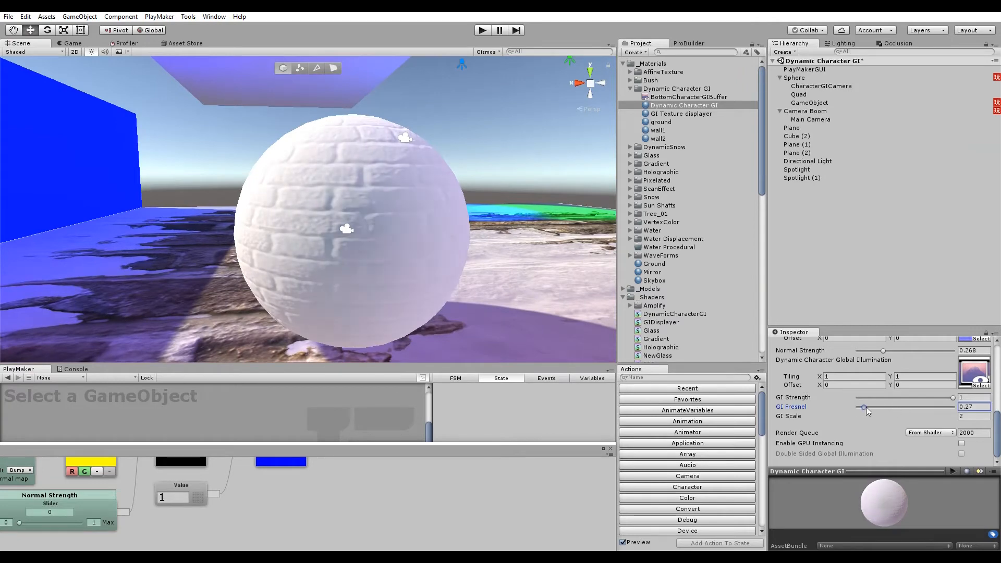
drag(866, 407, 926, 408)
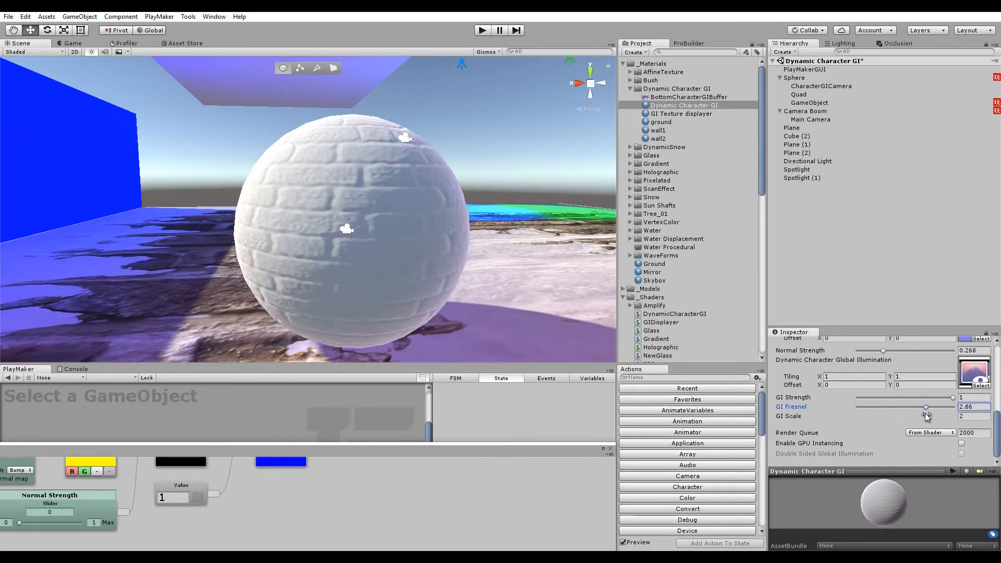
drag(925, 407, 909, 407)
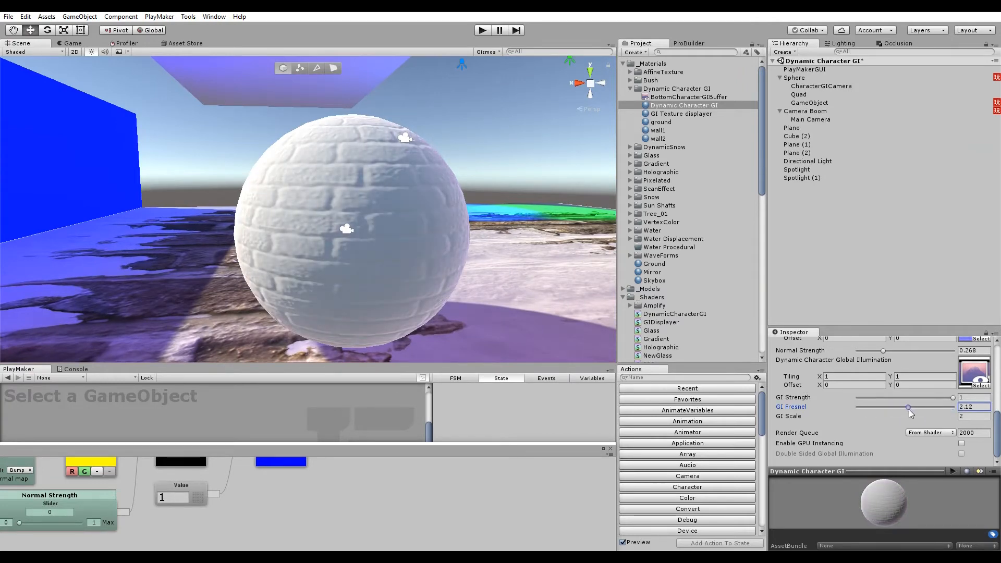
drag(908, 407, 953, 408)
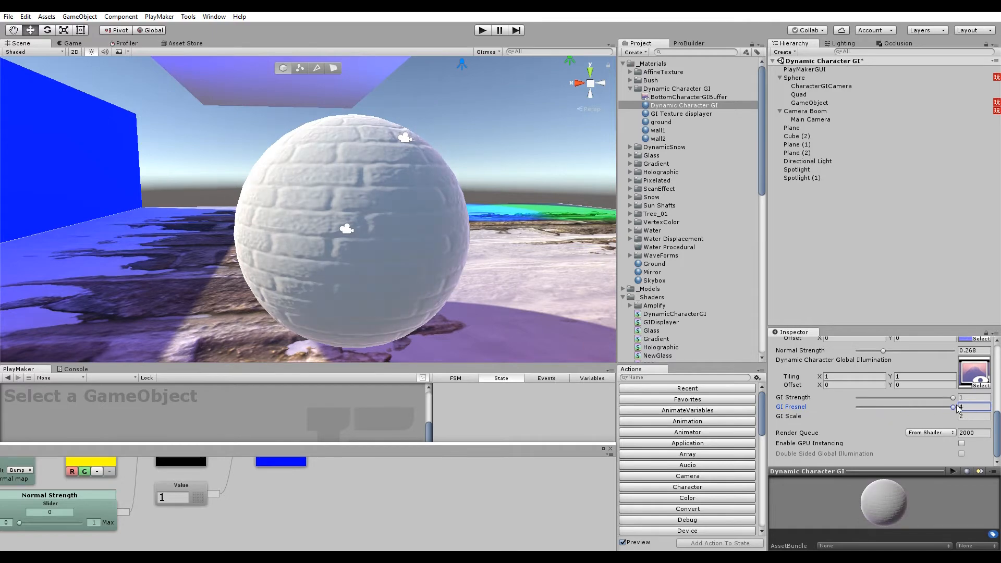
drag(954, 407, 952, 407)
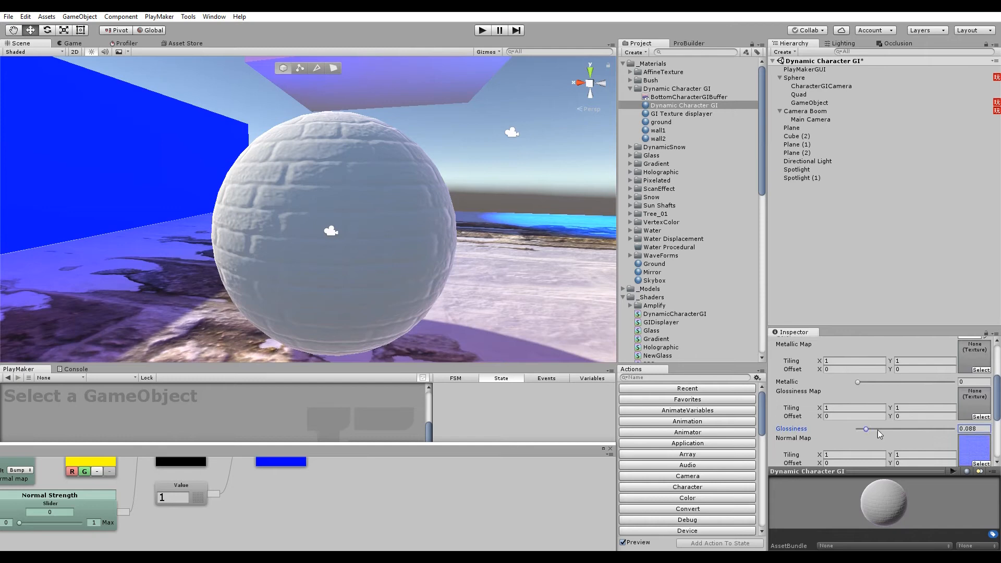
drag(867, 428, 923, 429)
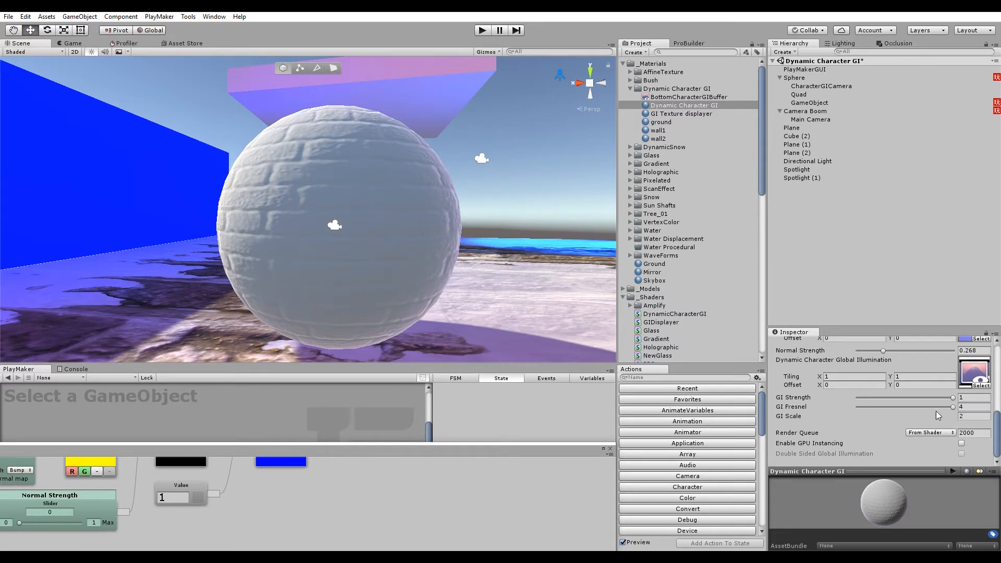
mouse_move(452, 283)
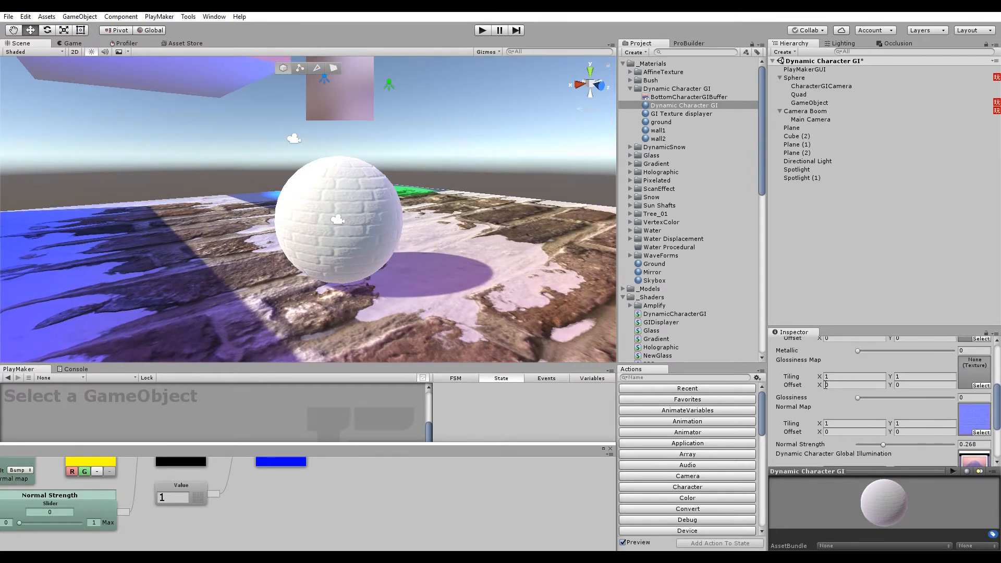
text(1)
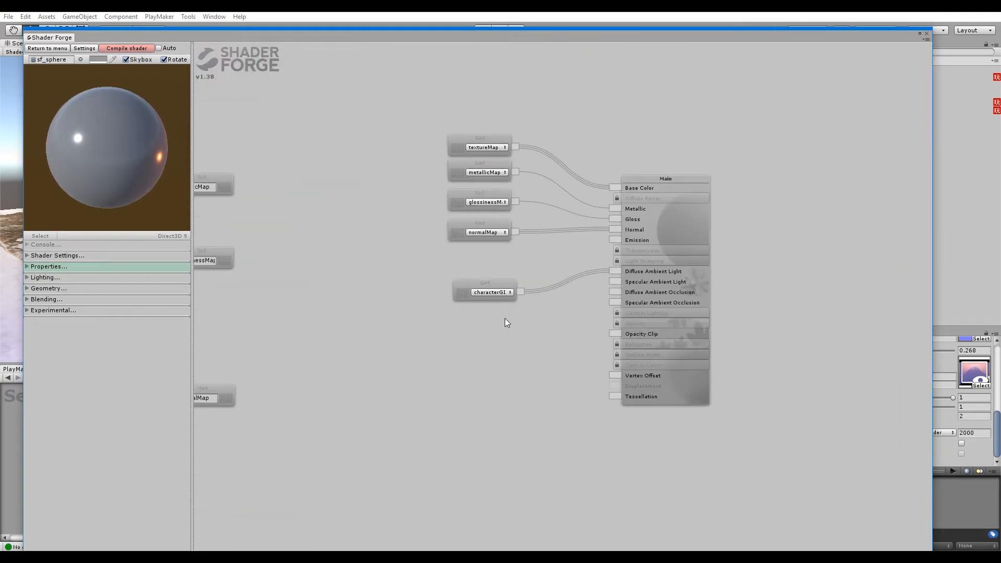
Select the characterGI node feeding Diffuse Ambient Light and expand the shader's Properties list
click(485, 292)
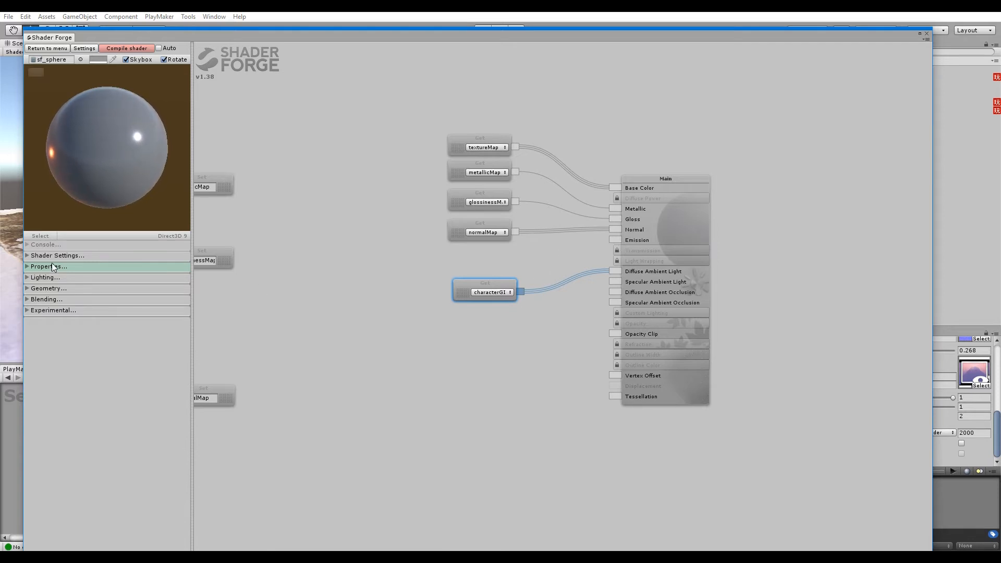
click(43, 278)
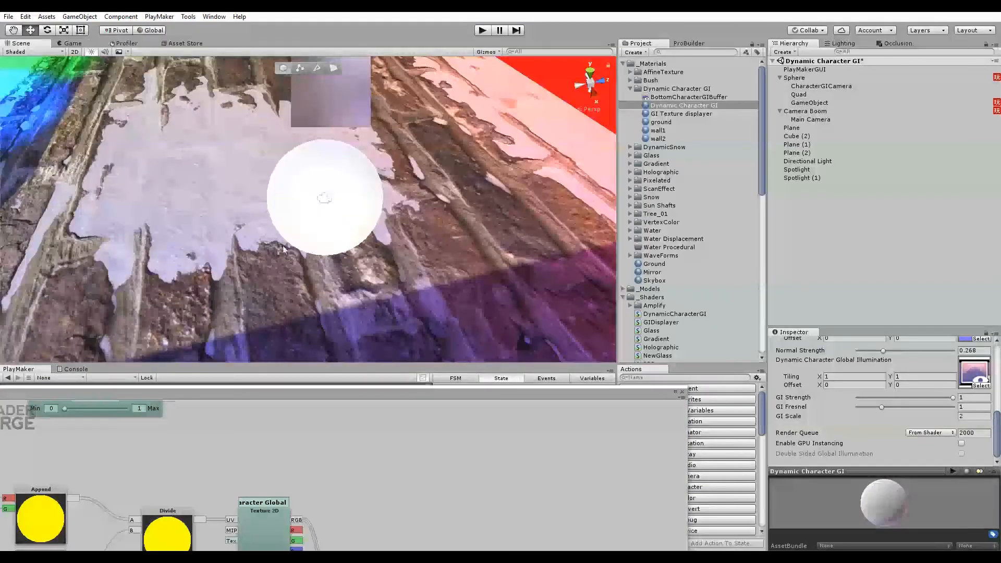
drag(951, 397, 880, 397)
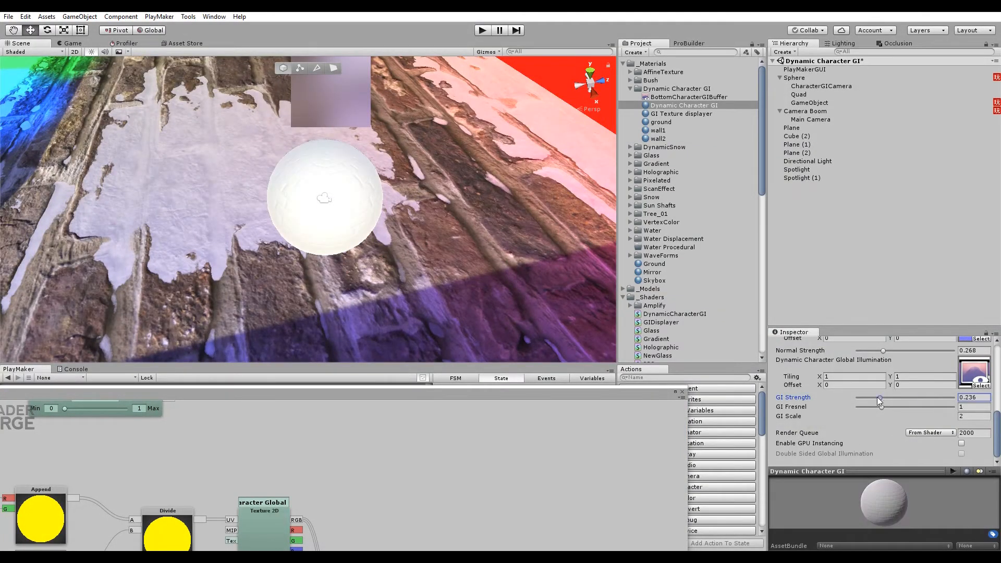
drag(880, 406, 949, 407)
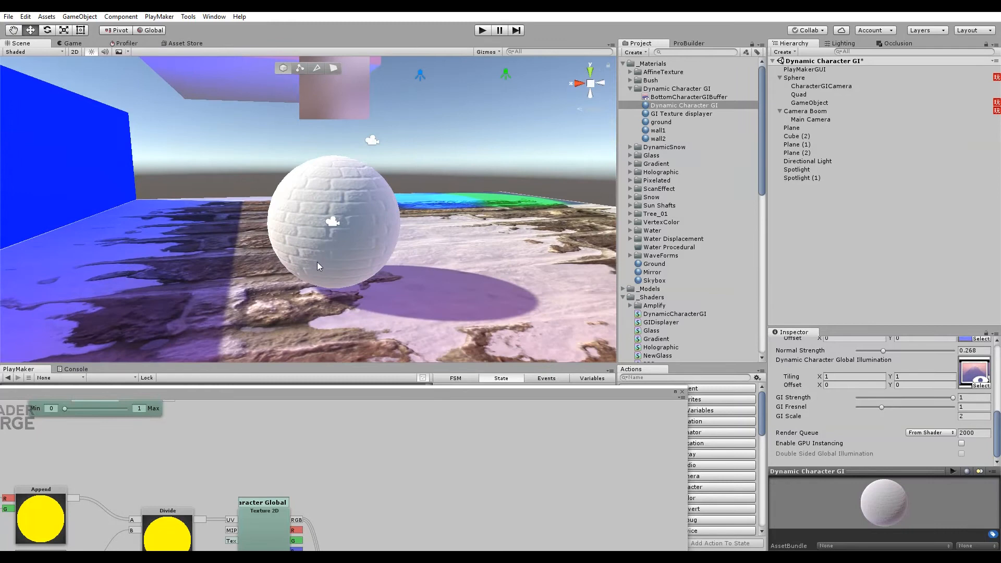
mouse_move(363, 170)
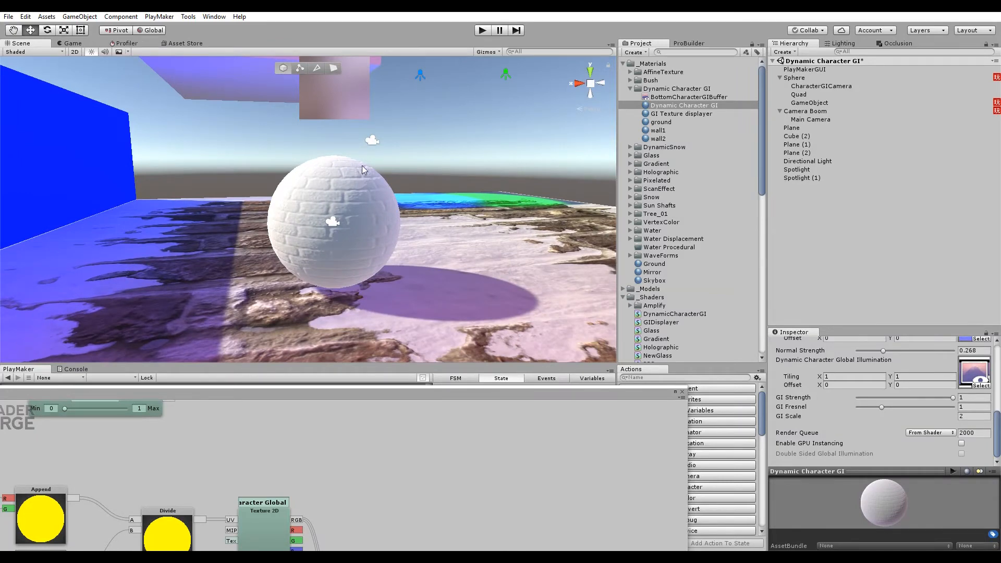
mouse_move(352, 165)
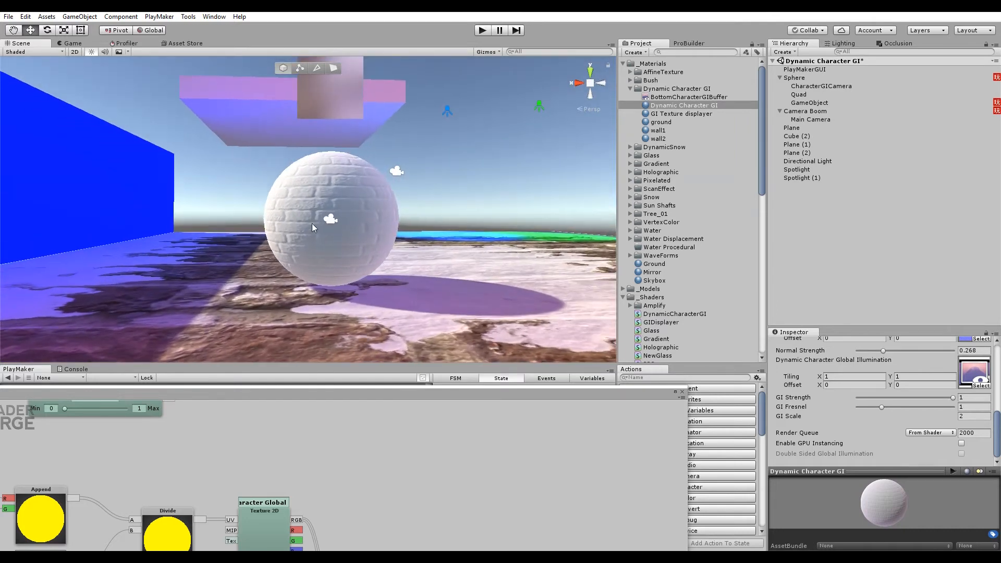
mouse_move(373, 252)
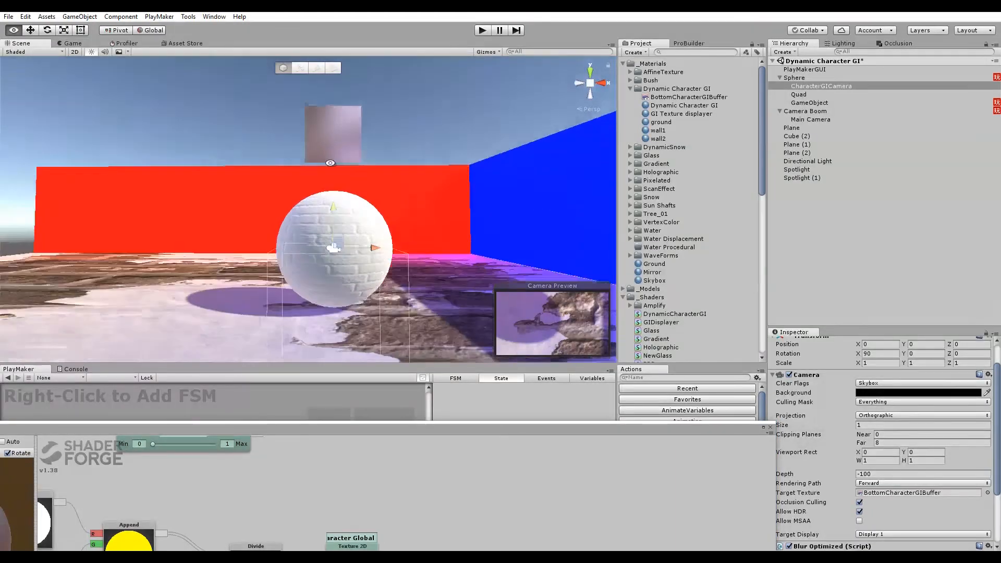
Resize BottomCharacterGIBuffer to 512×512, then to 4×4, and view CharacterGICamera's blur settings
click(688, 96)
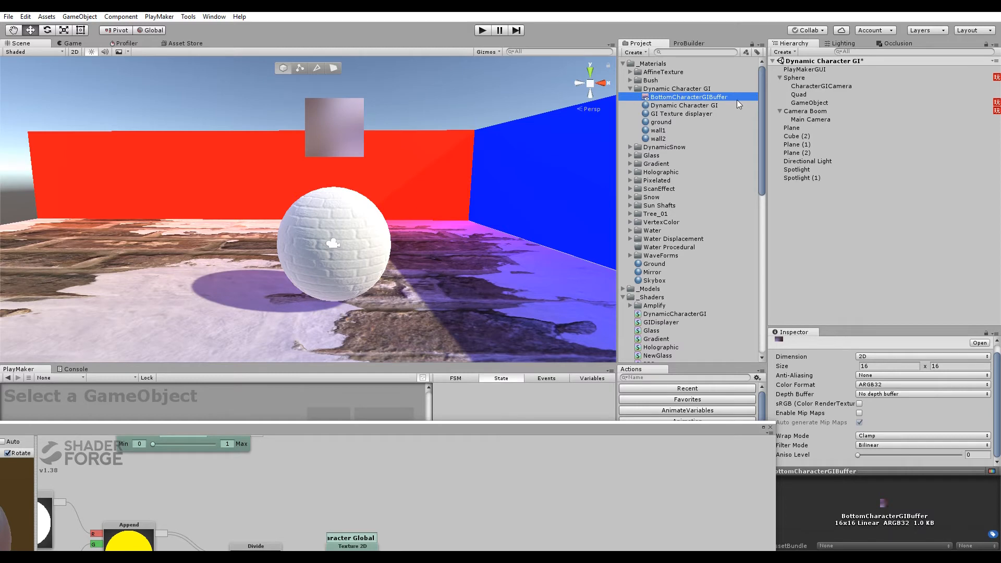
mouse_move(786, 374)
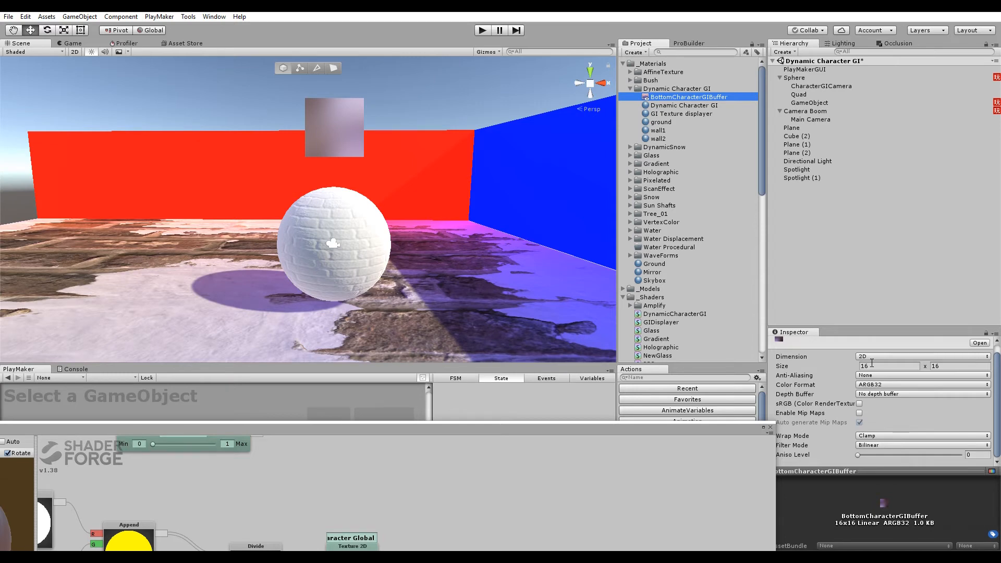
text(512)
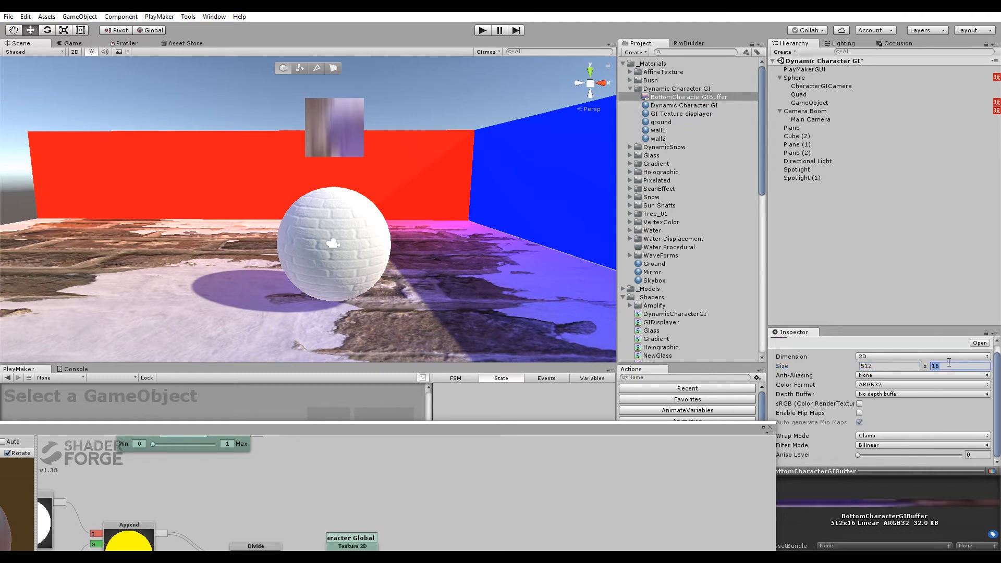
text(512)
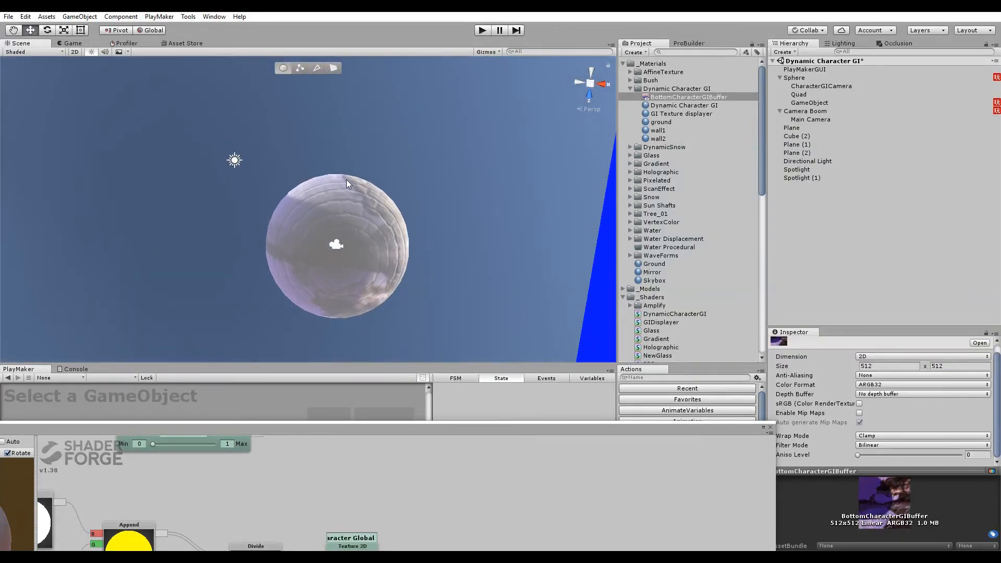
mouse_move(356, 241)
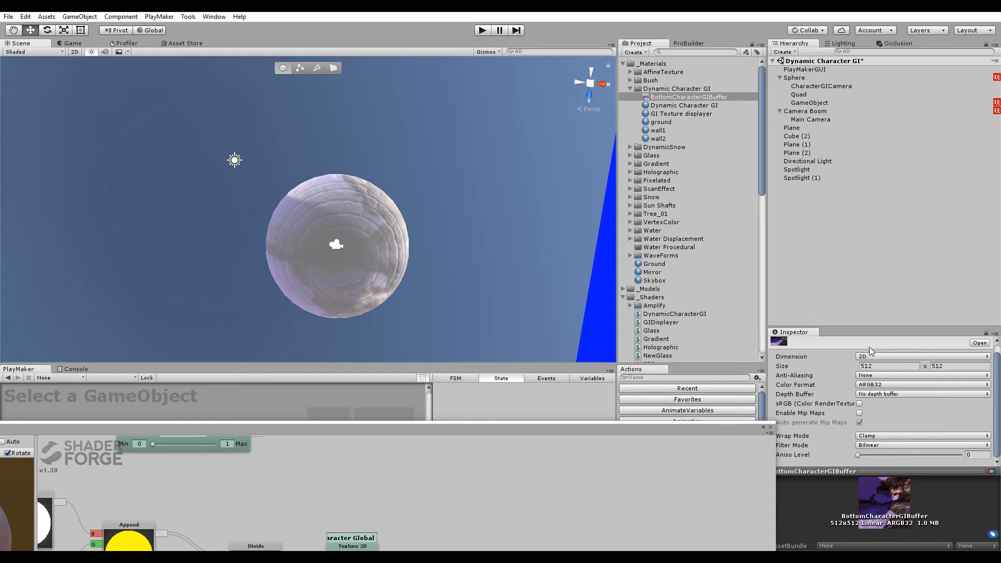
click(887, 366)
text(4)
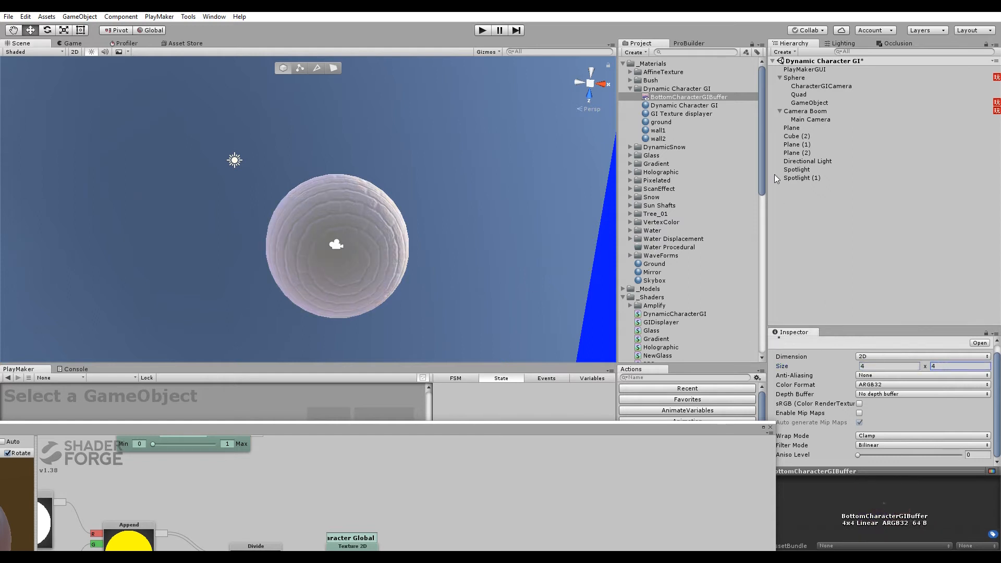
click(823, 87)
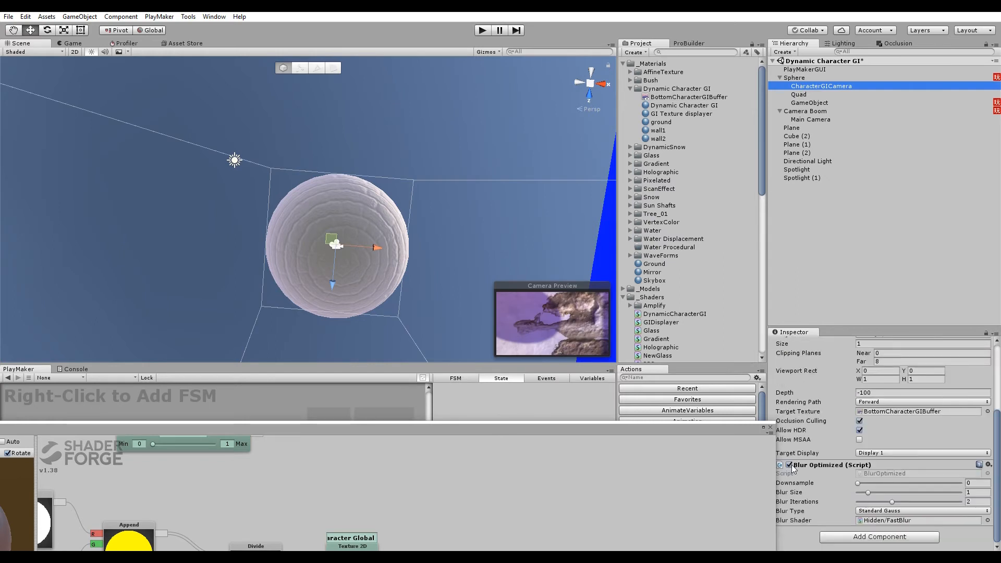
Recheck the 4×4 buffer's settings and enter Play mode to preview the coloured glow around the sphere
click(788, 465)
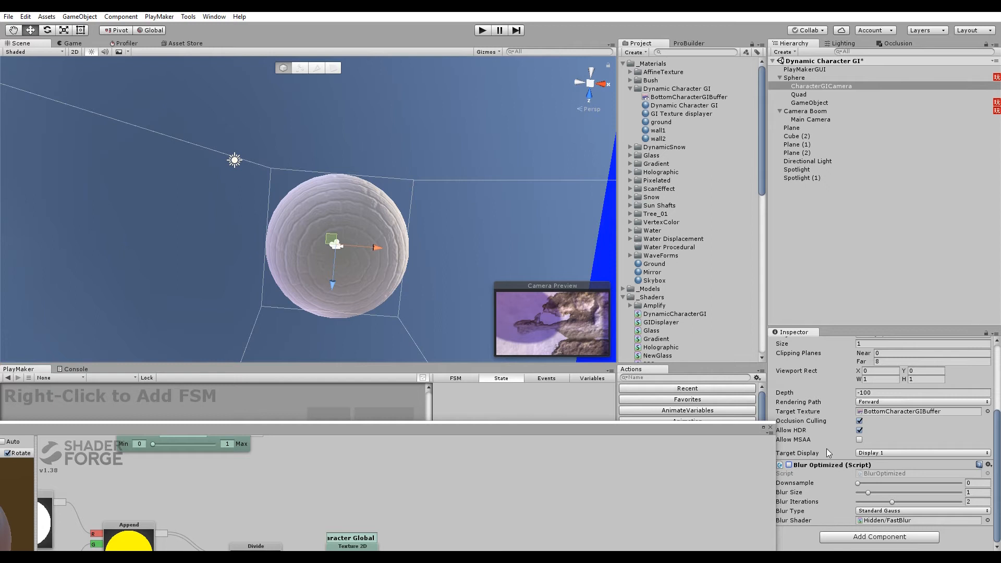
click(687, 96)
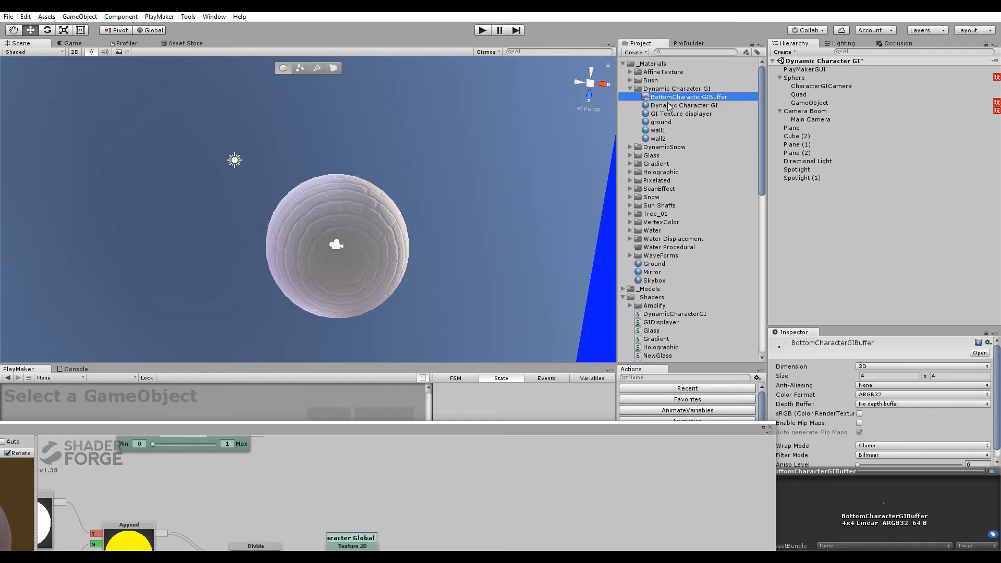
click(920, 446)
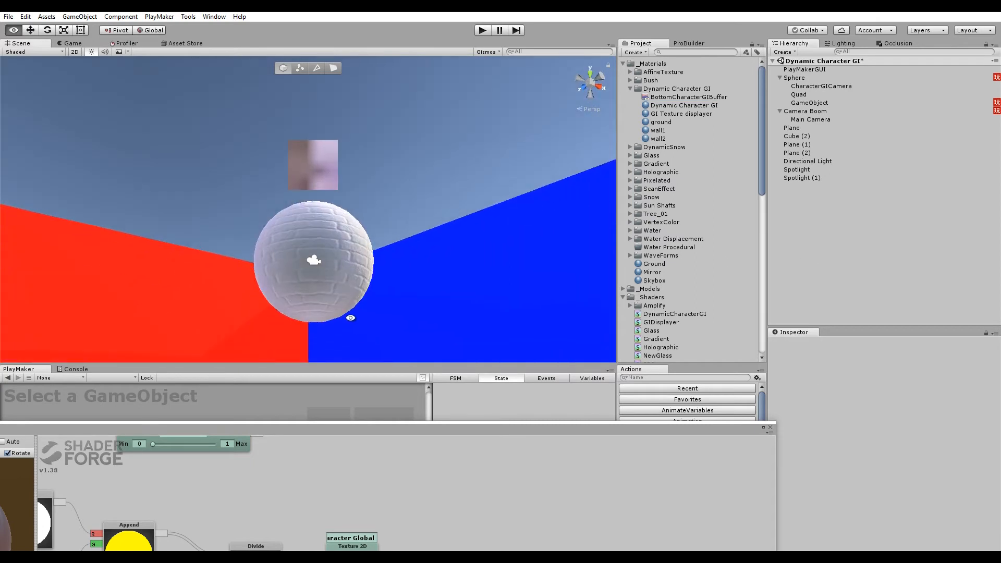
click(481, 30)
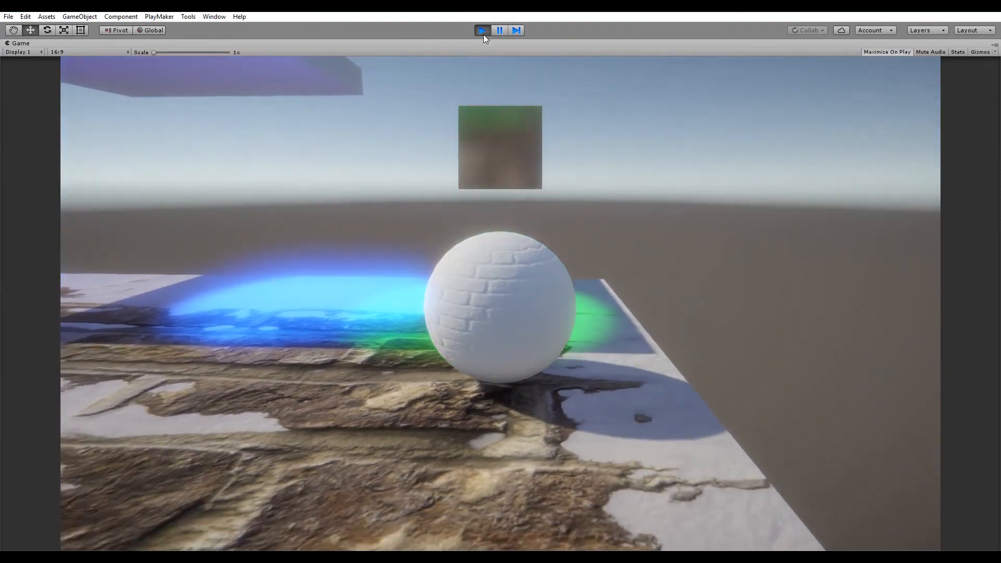
Exit Play mode and restore BottomCharacterGIBuffer's size to 16×16, then deselect it
click(481, 30)
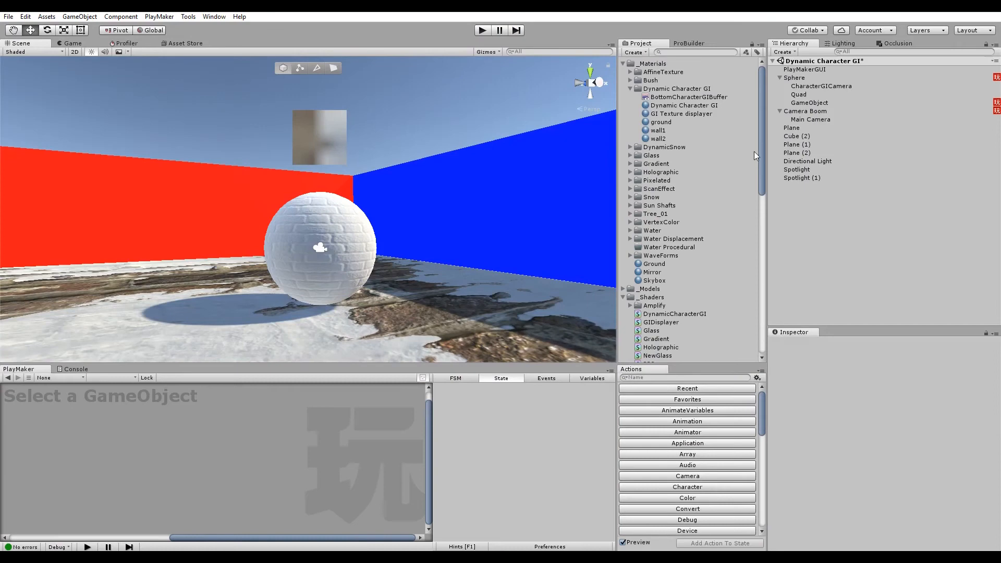
click(688, 96)
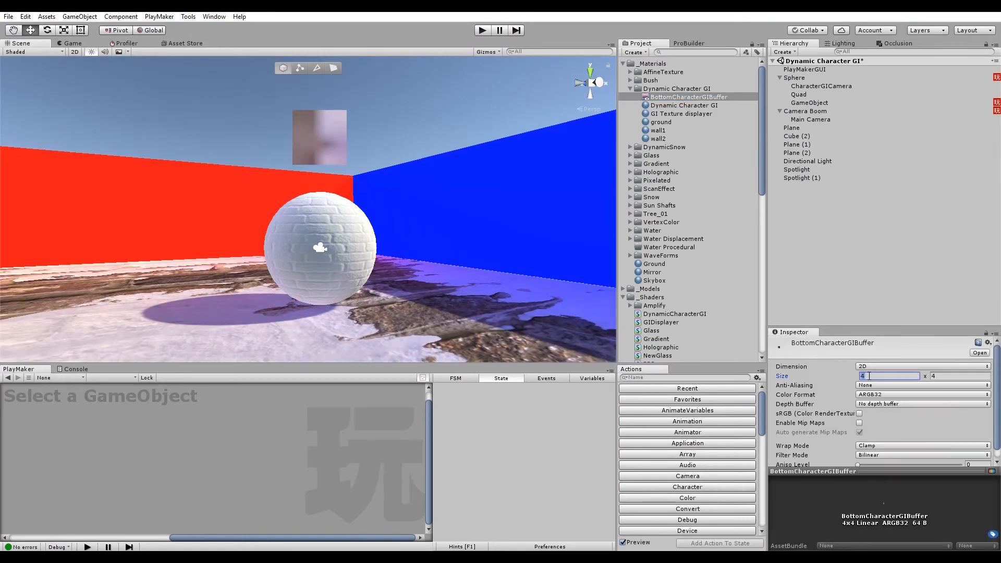
click(822, 85)
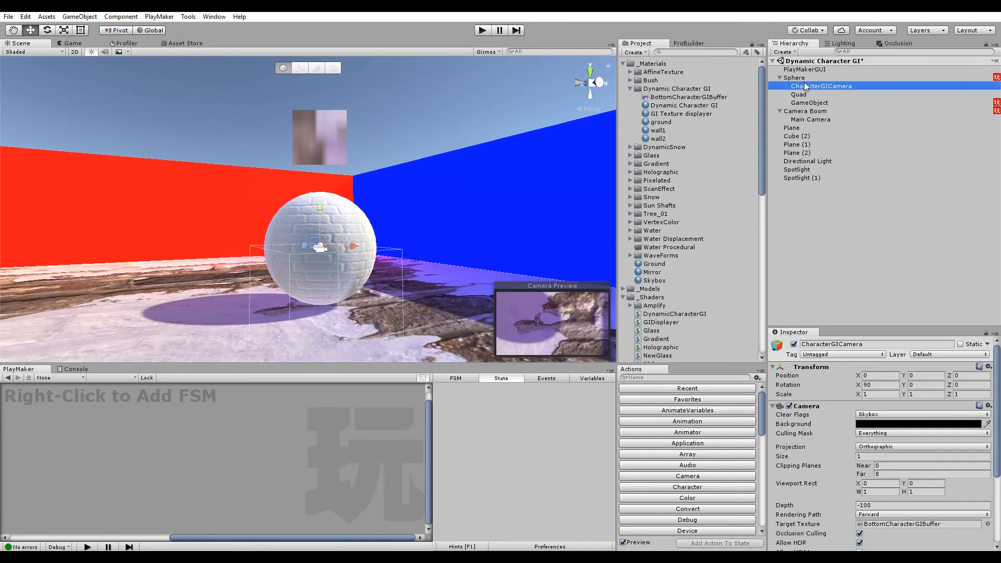
click(688, 96)
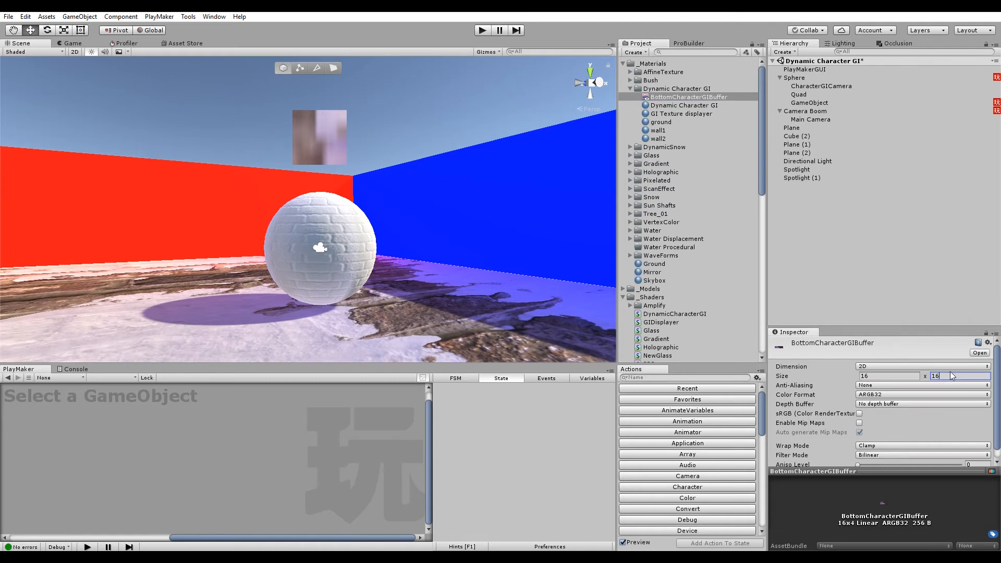
click(823, 86)
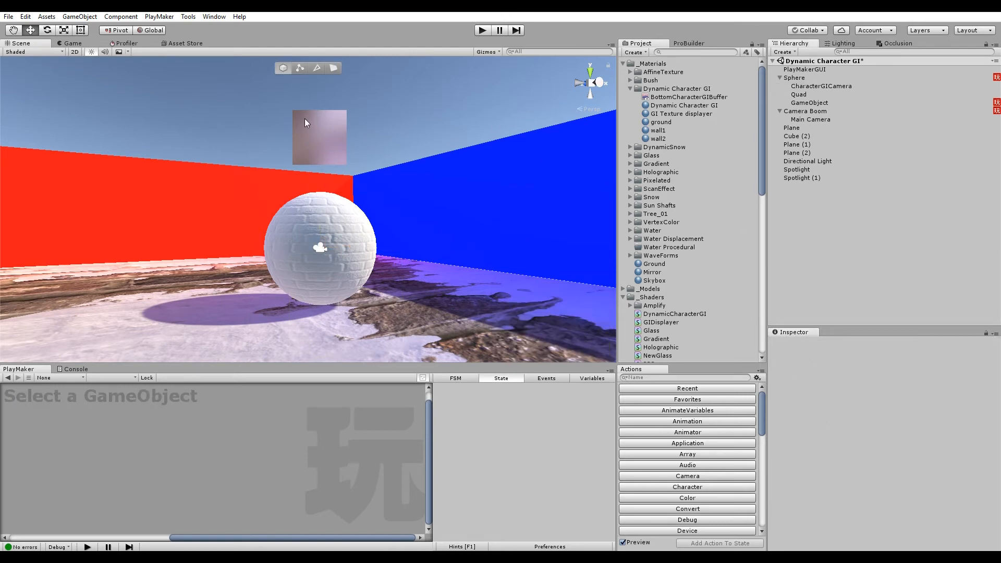
mouse_move(376, 128)
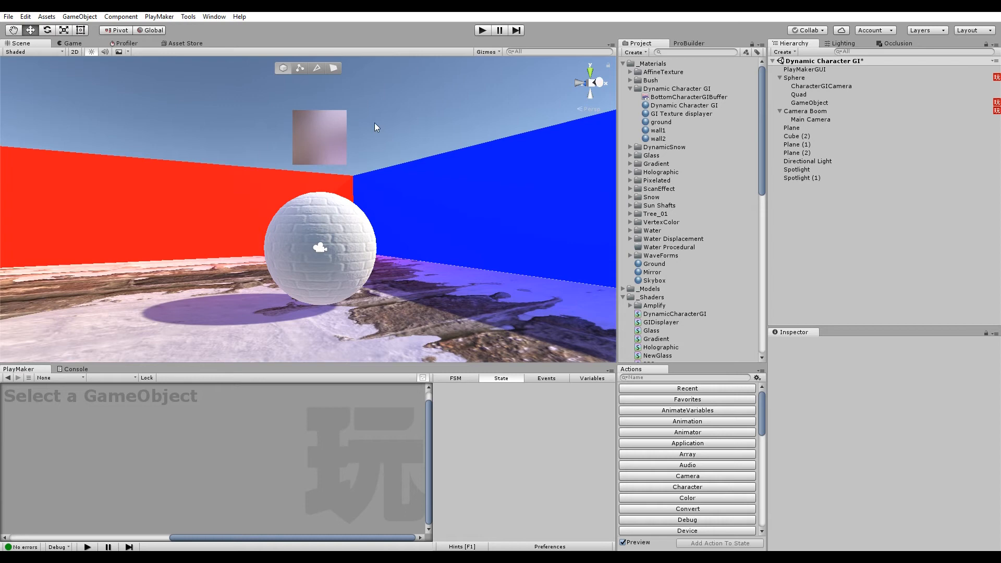
mouse_move(334, 124)
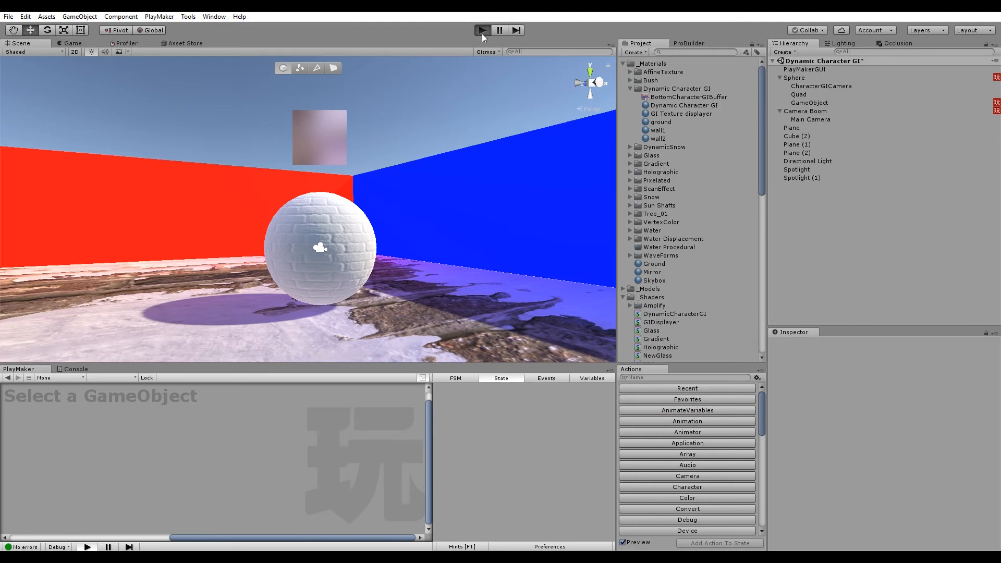
Inspect the sphere, then play the scene to check the red and blue wall glow
click(480, 30)
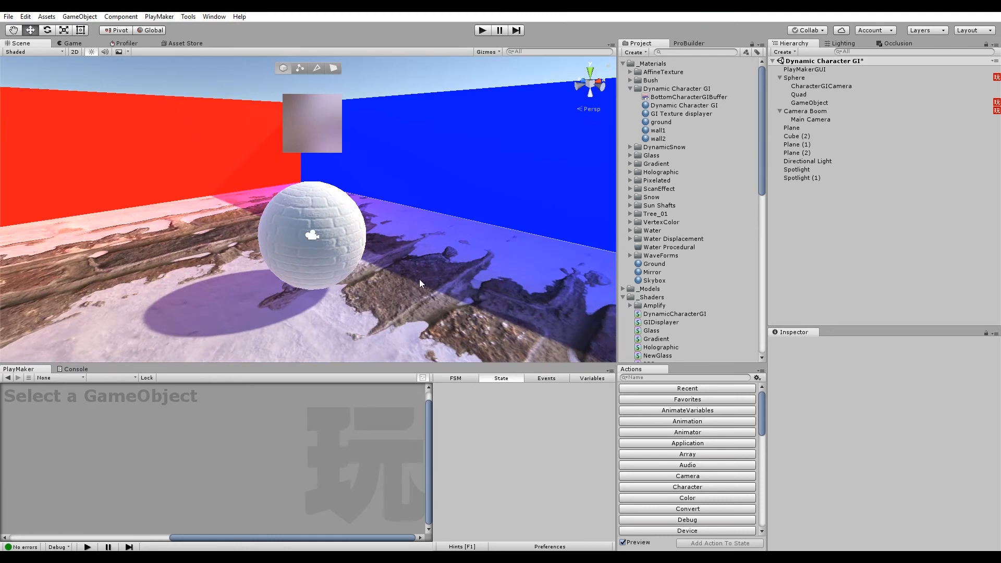
mouse_move(426, 279)
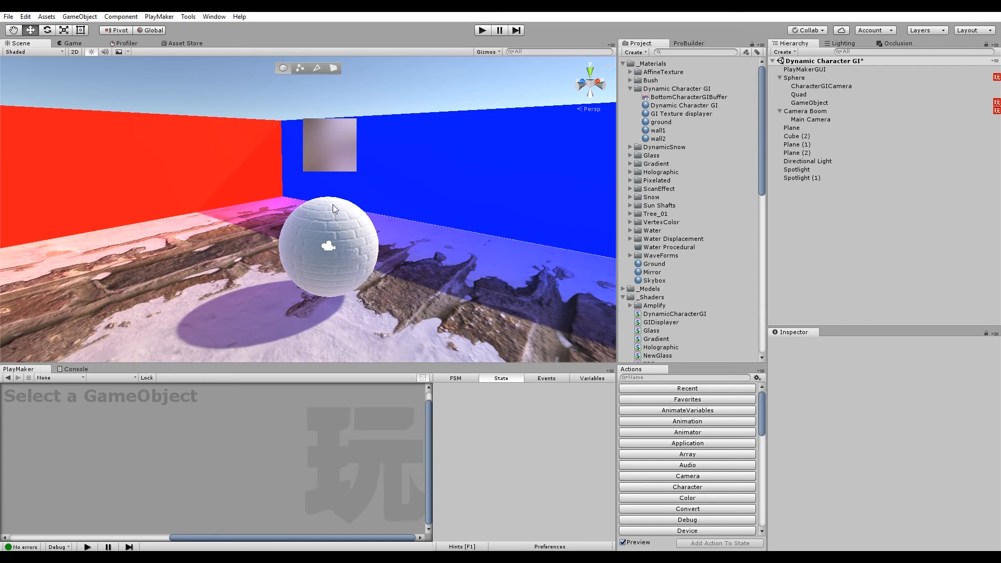
mouse_move(334, 204)
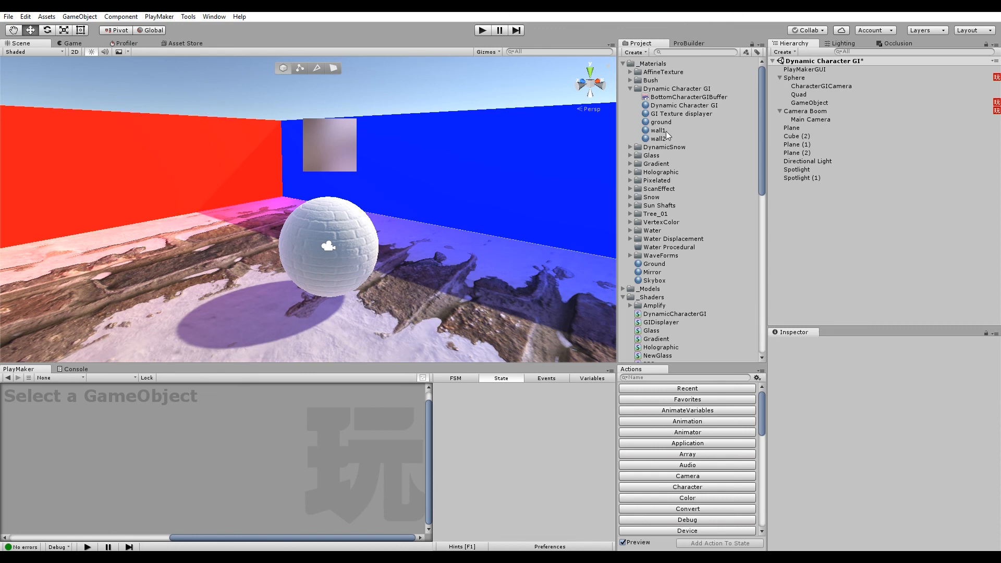
click(72, 43)
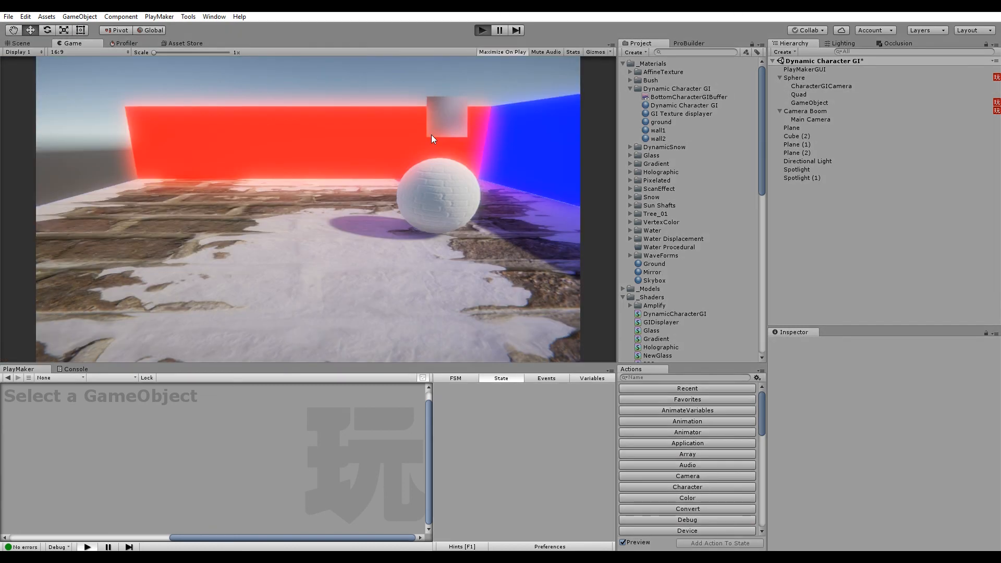